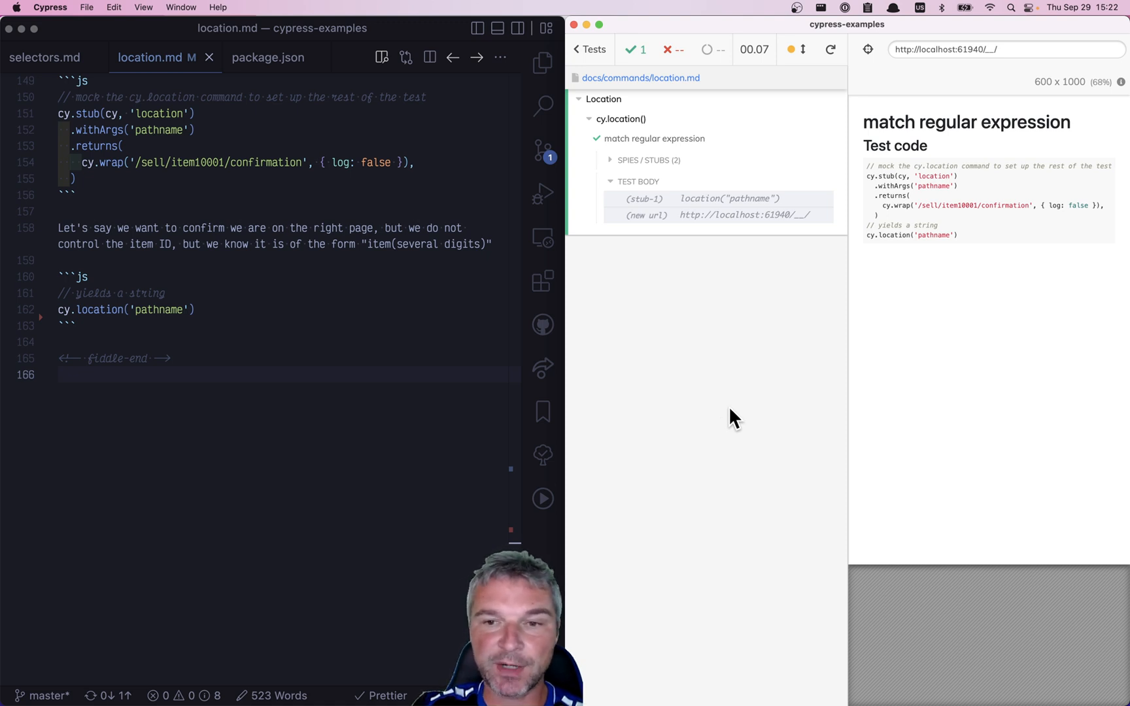
Step: Chain a first should('be.a', 'string') assertion onto cy.location('pathname')
double_click(929, 205)
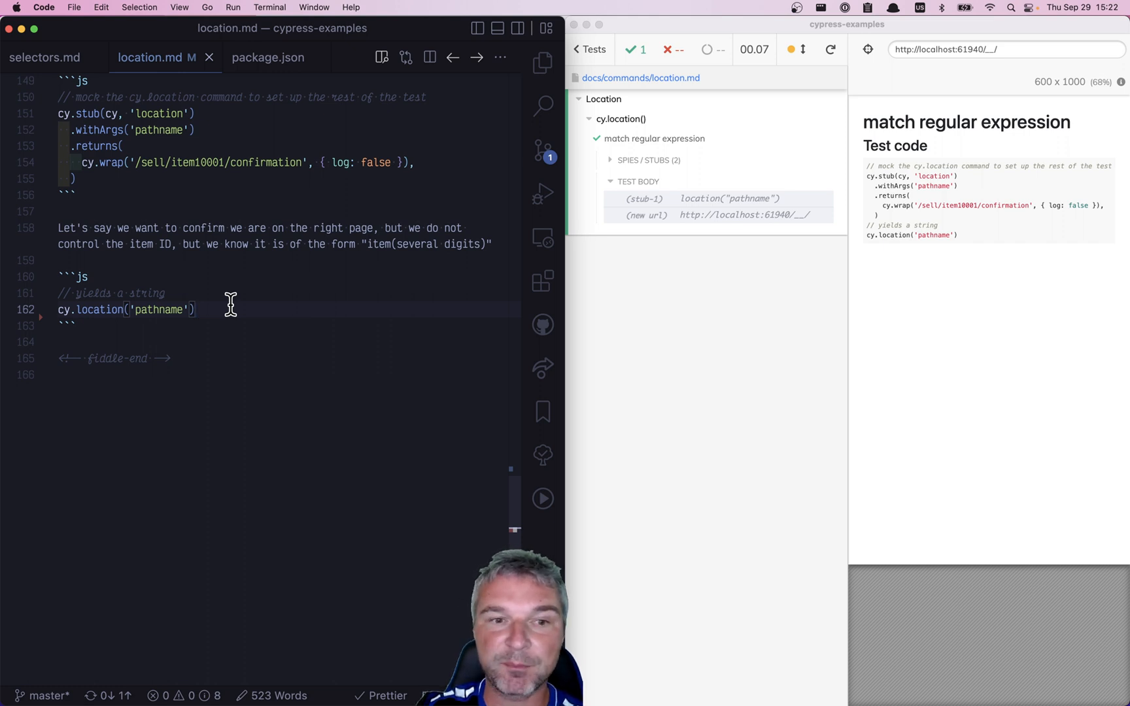
type(".")
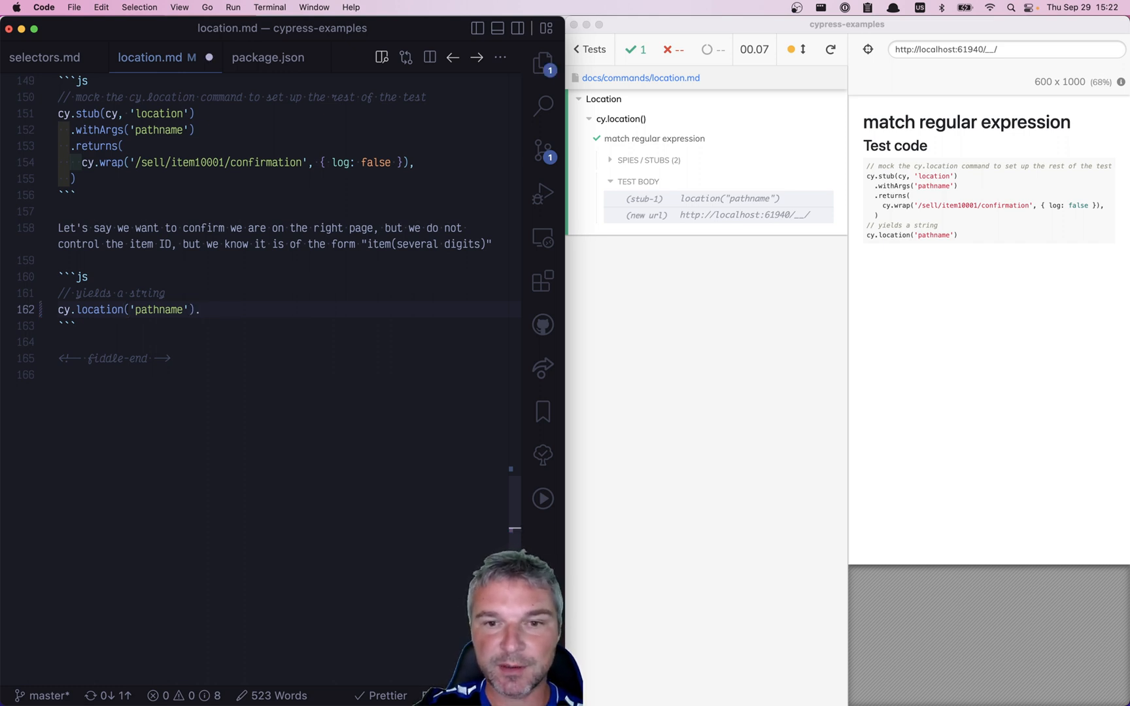
mouse_move(322, 333)
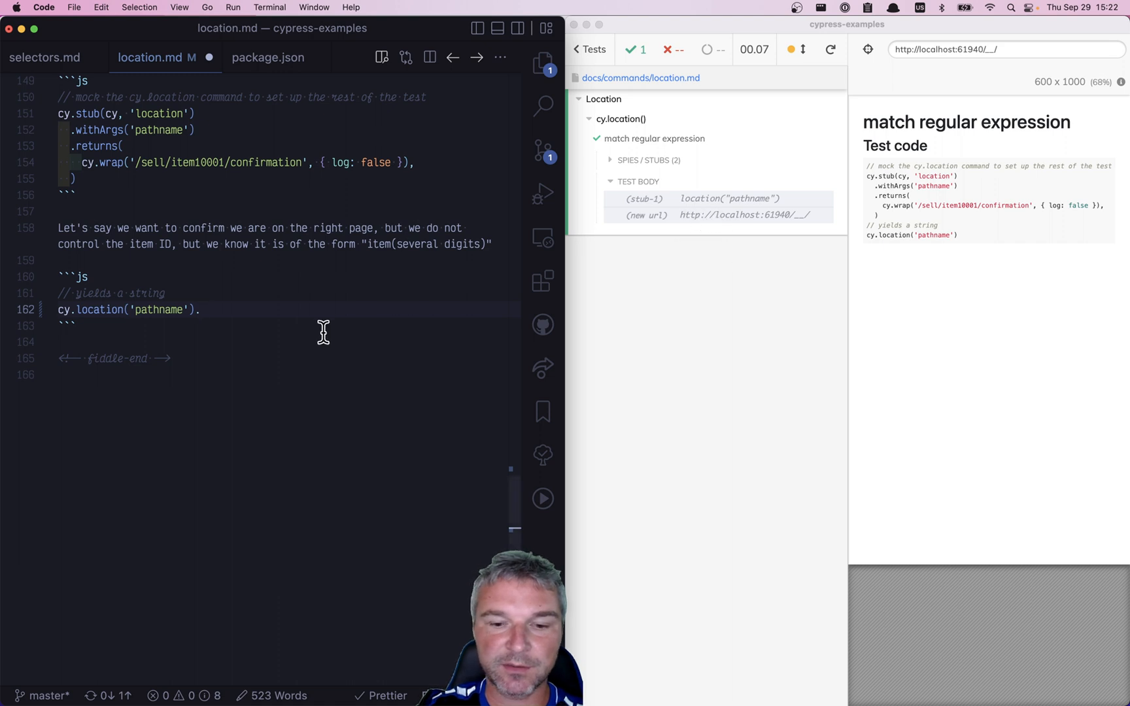
type("should")
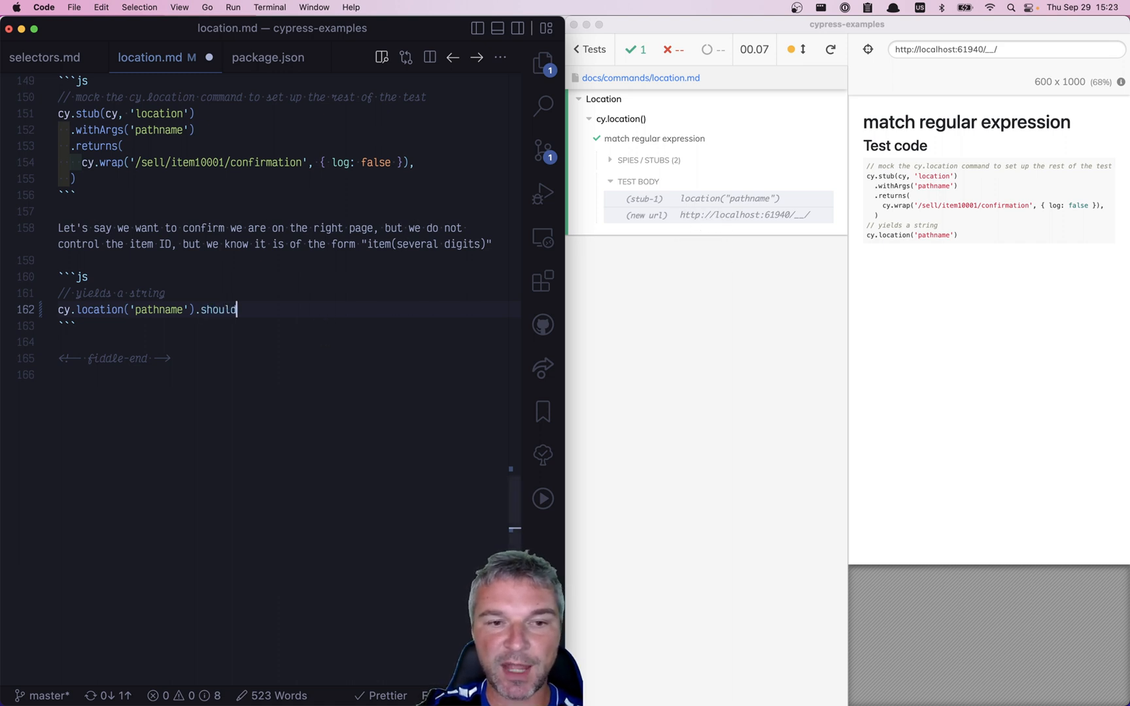
type("('be")
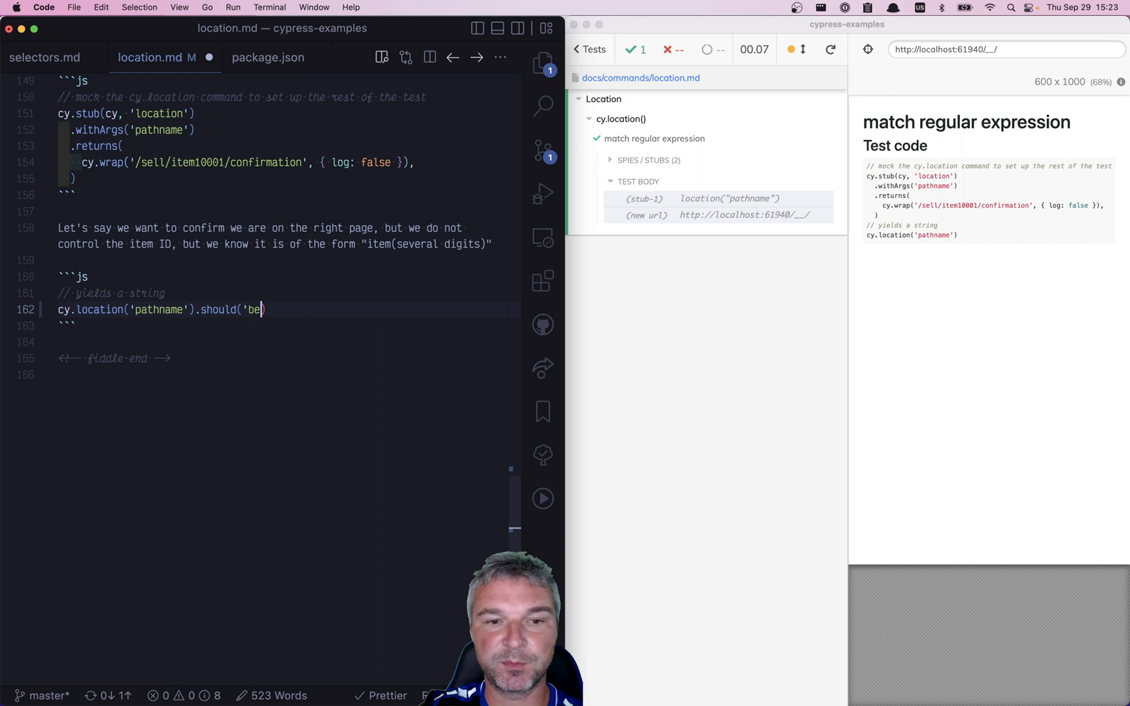
type(".a', 'string")
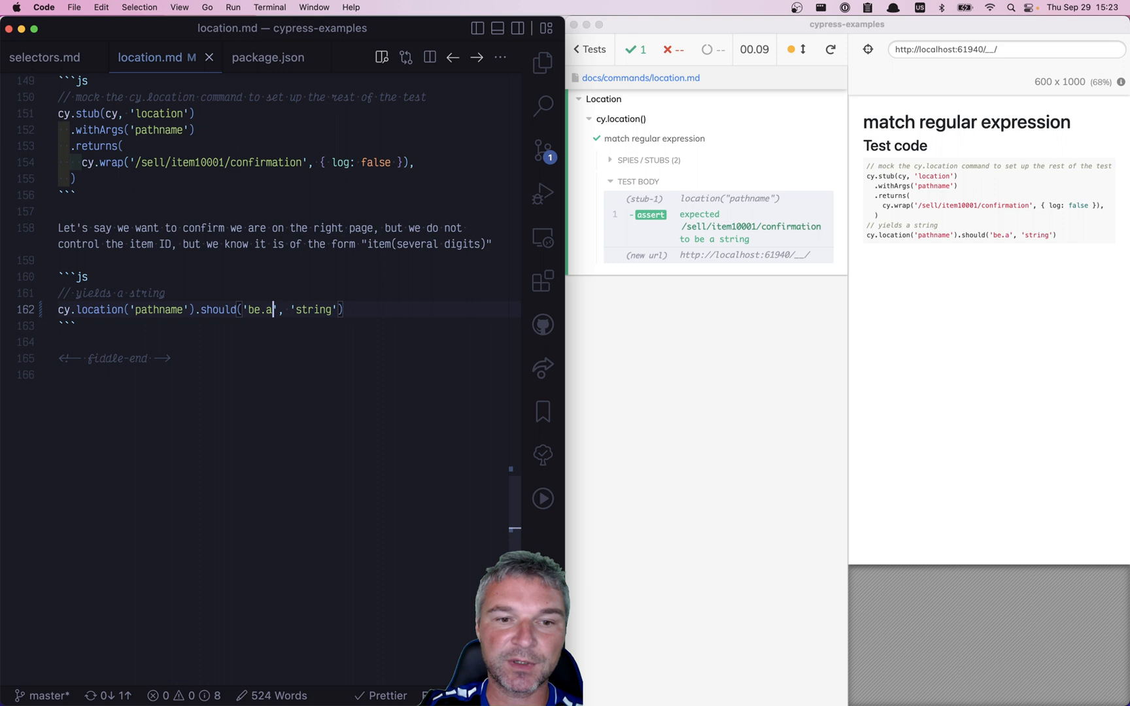
Step: Change the assertion to should('include', '/sell/item') and let Cypress re-run it
type("match")
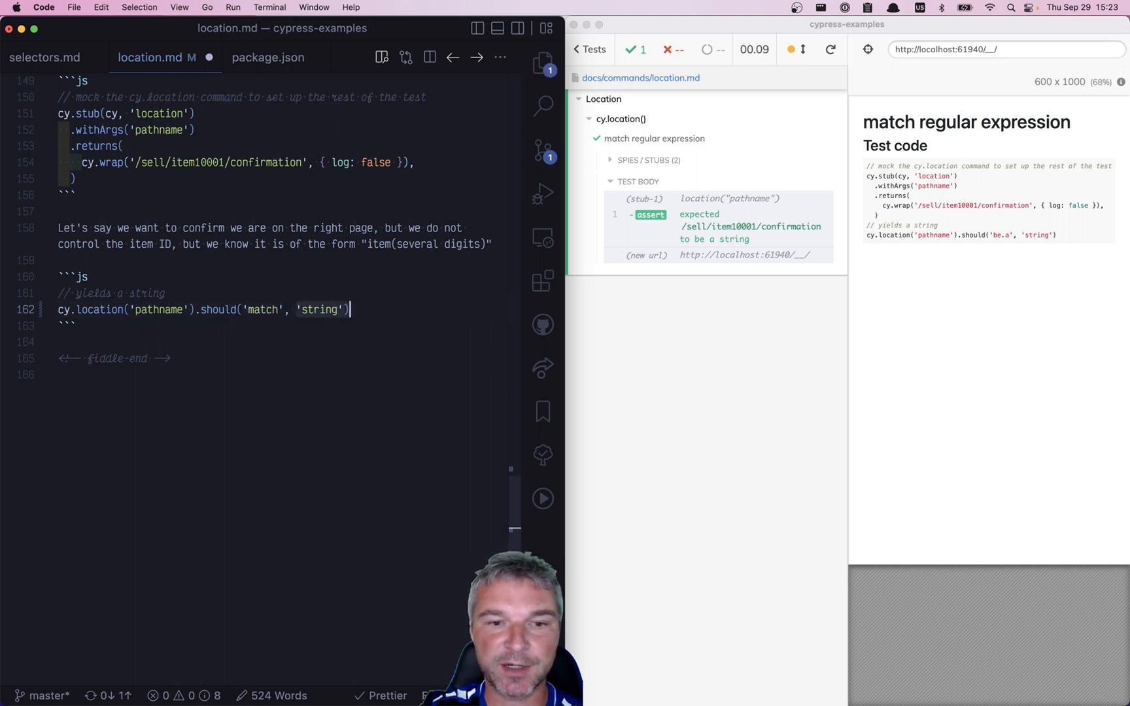
type("include")
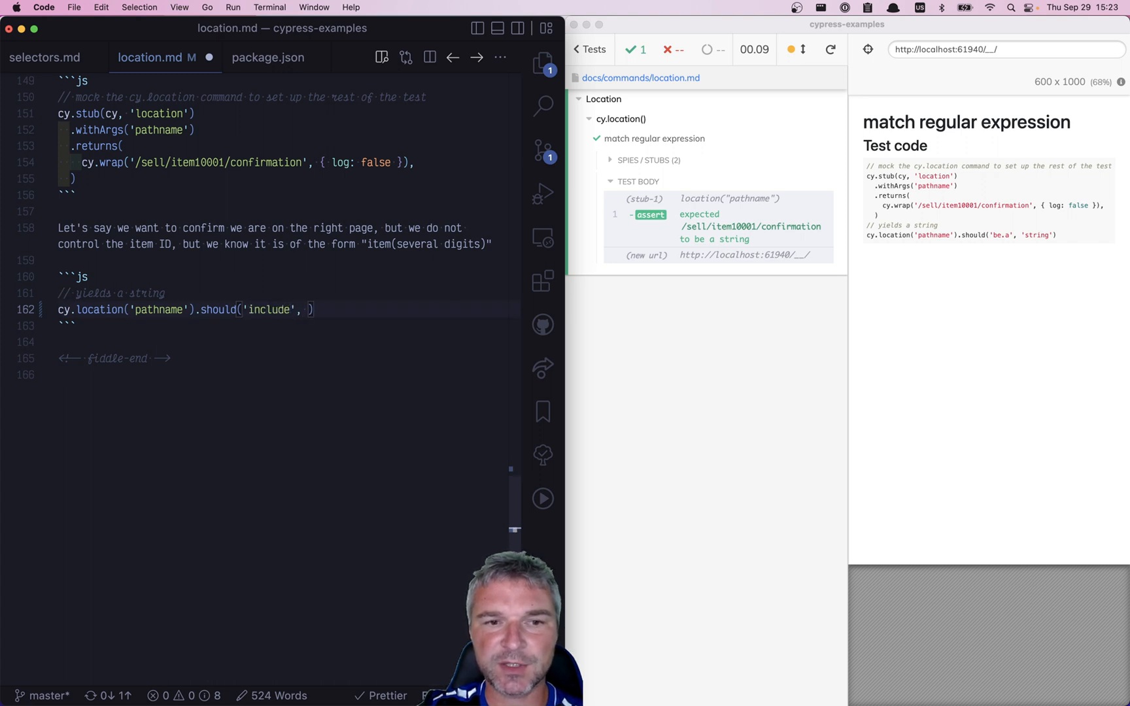
type("'/sell")
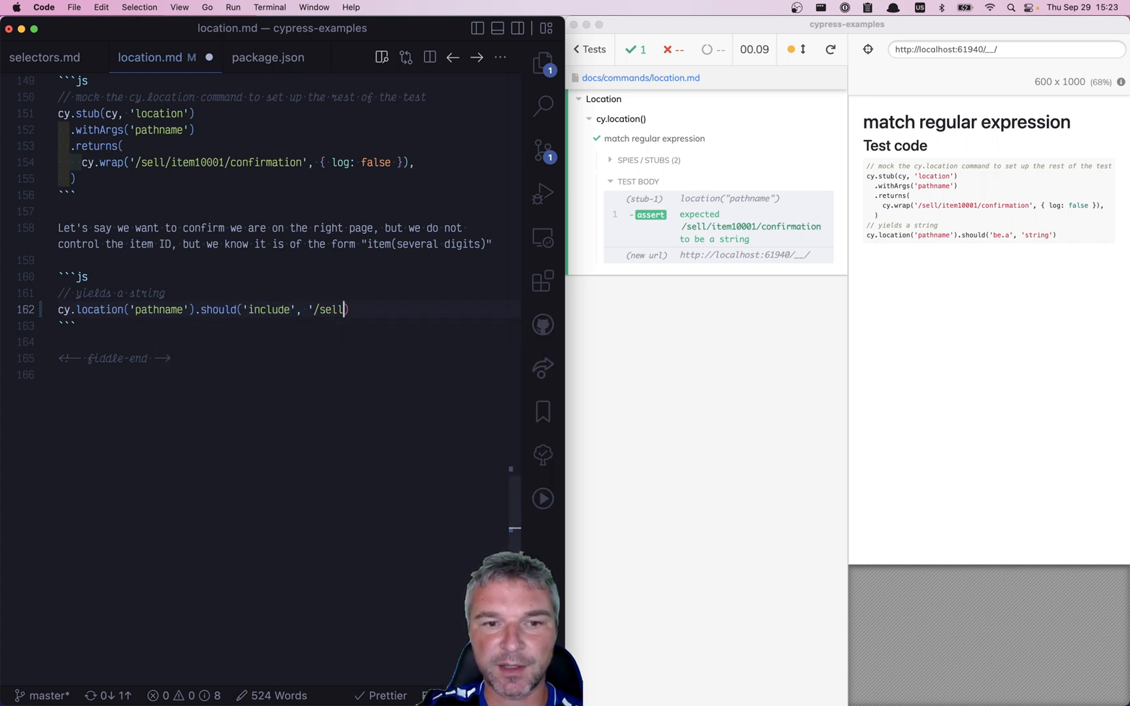
type("/item'")
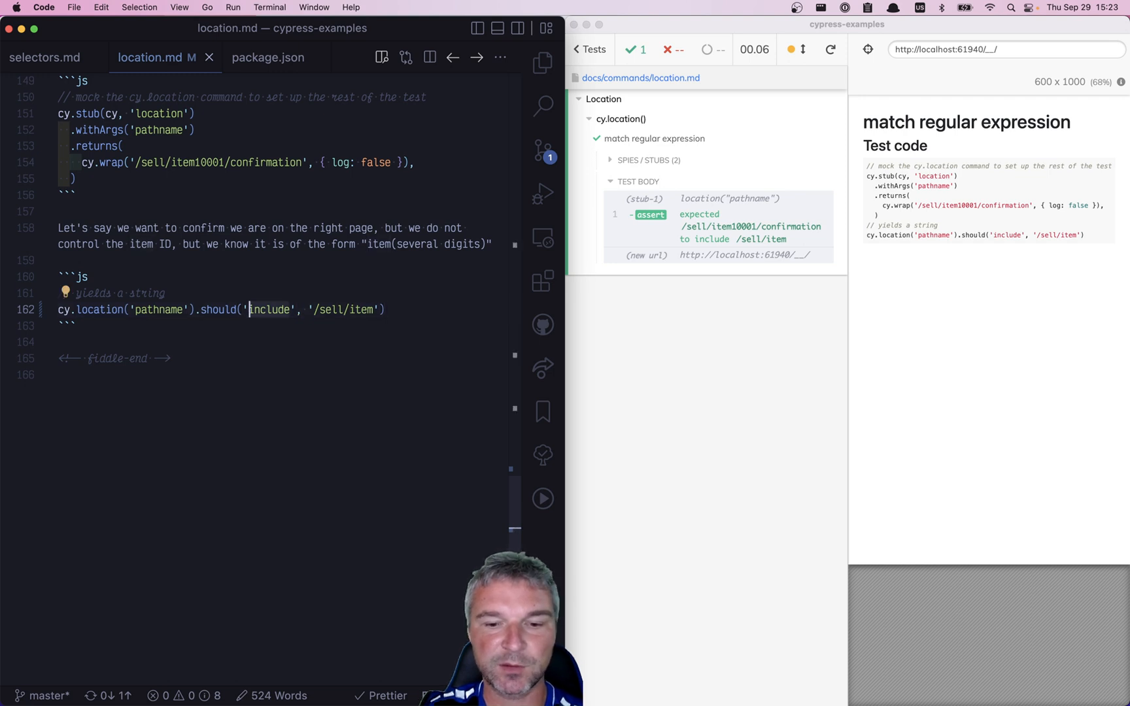
Step: Rewrite the assertion as should('match', /\/sell\/item\d+\/confirmation/)
type("match")
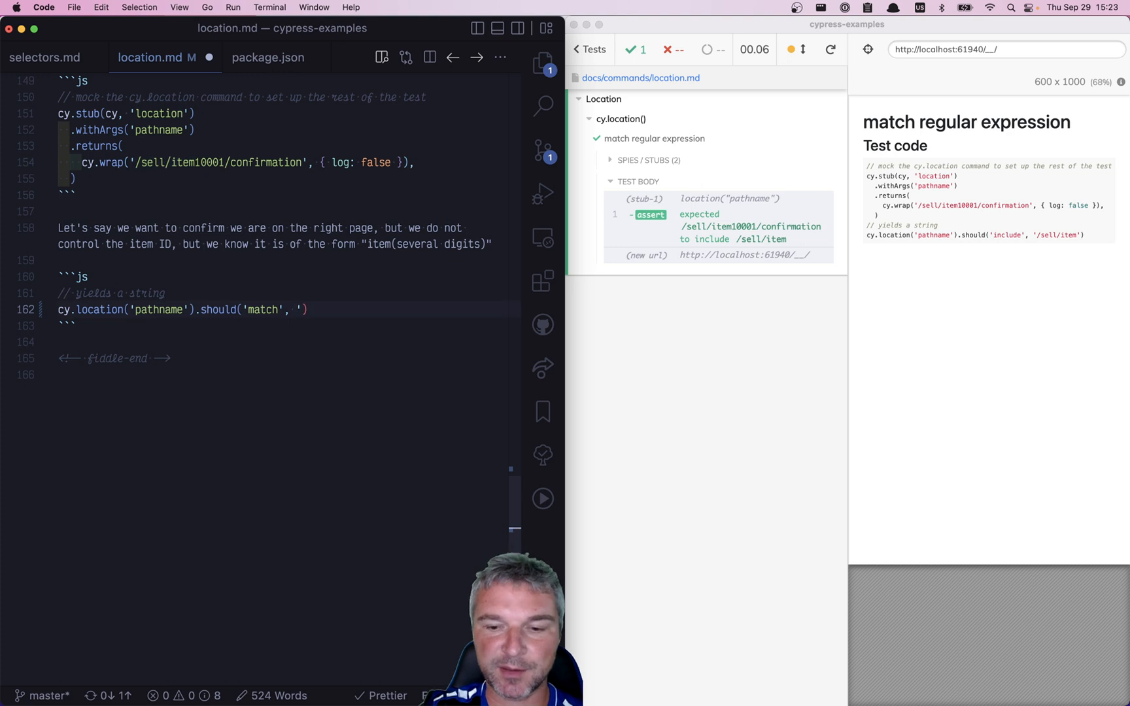
type("//")
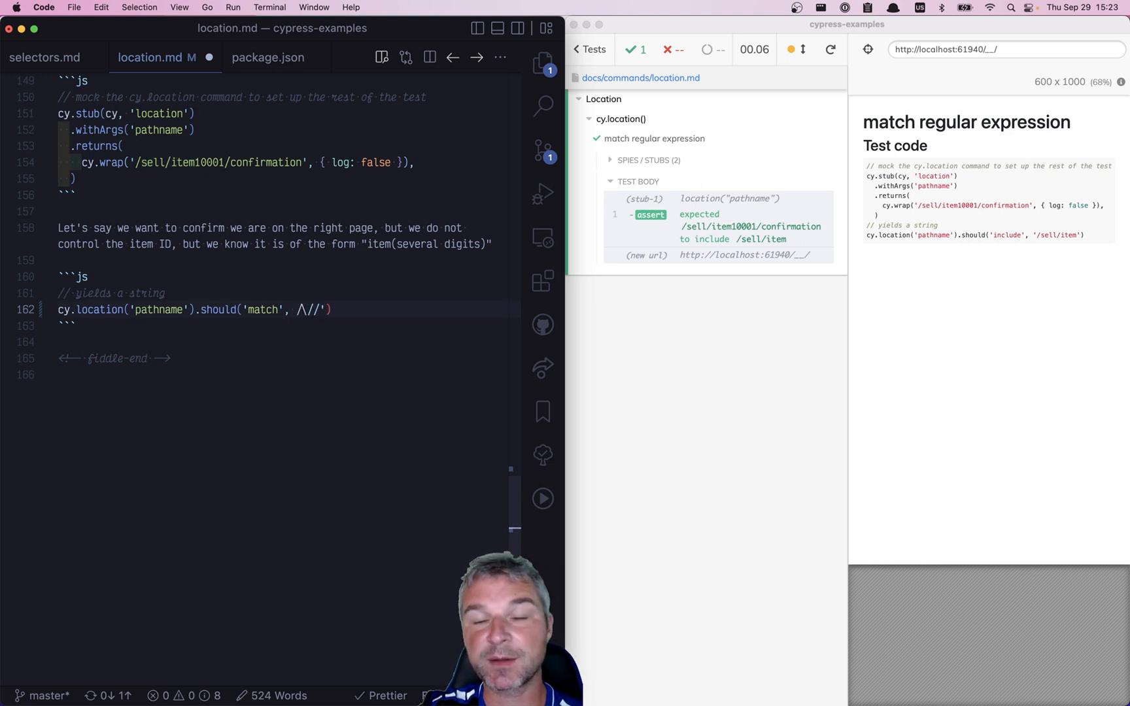
type("sell\\")
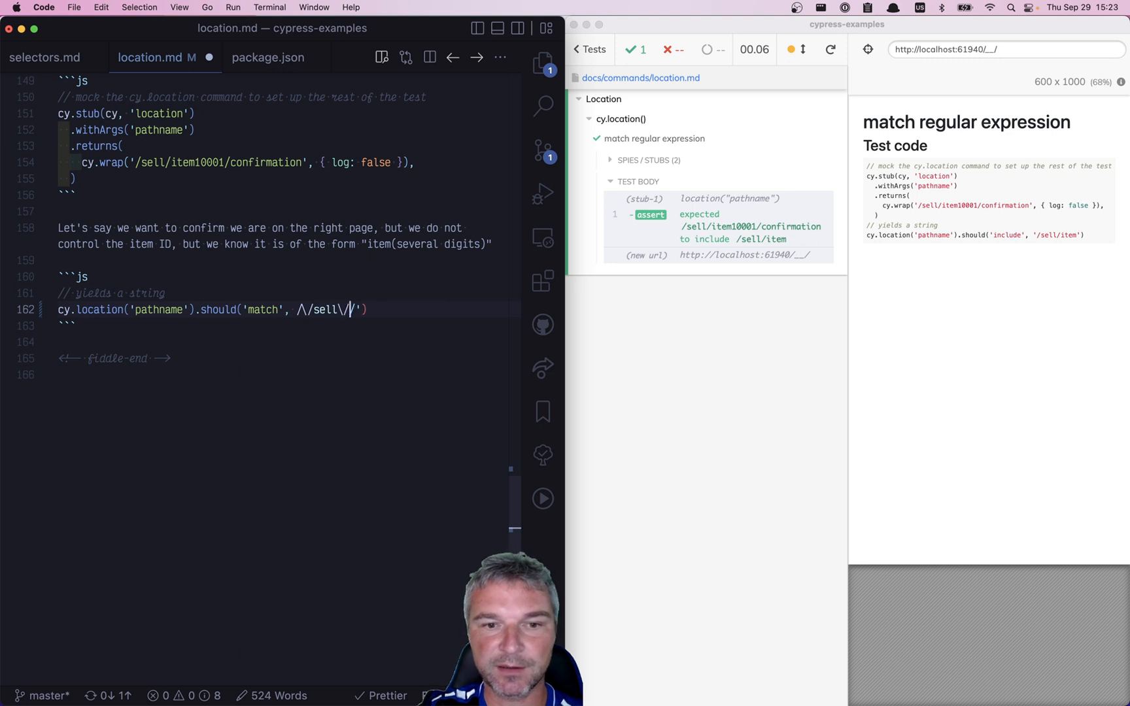
type("it")
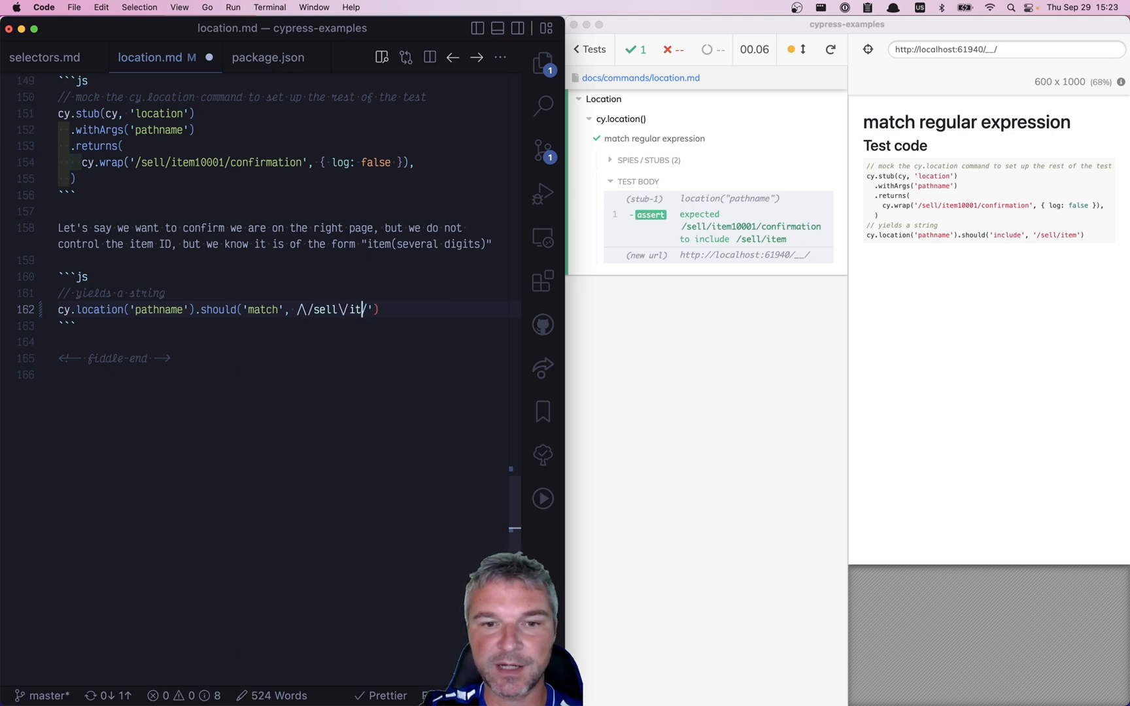
type("em")
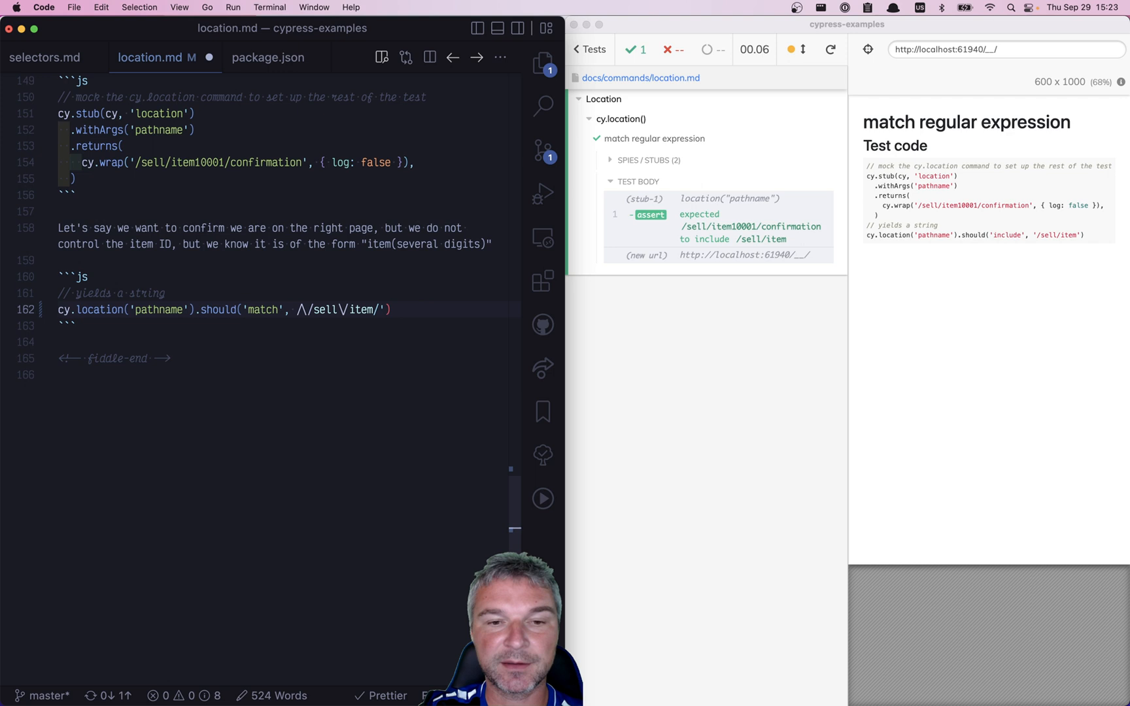
type("\\d+\\/confir")
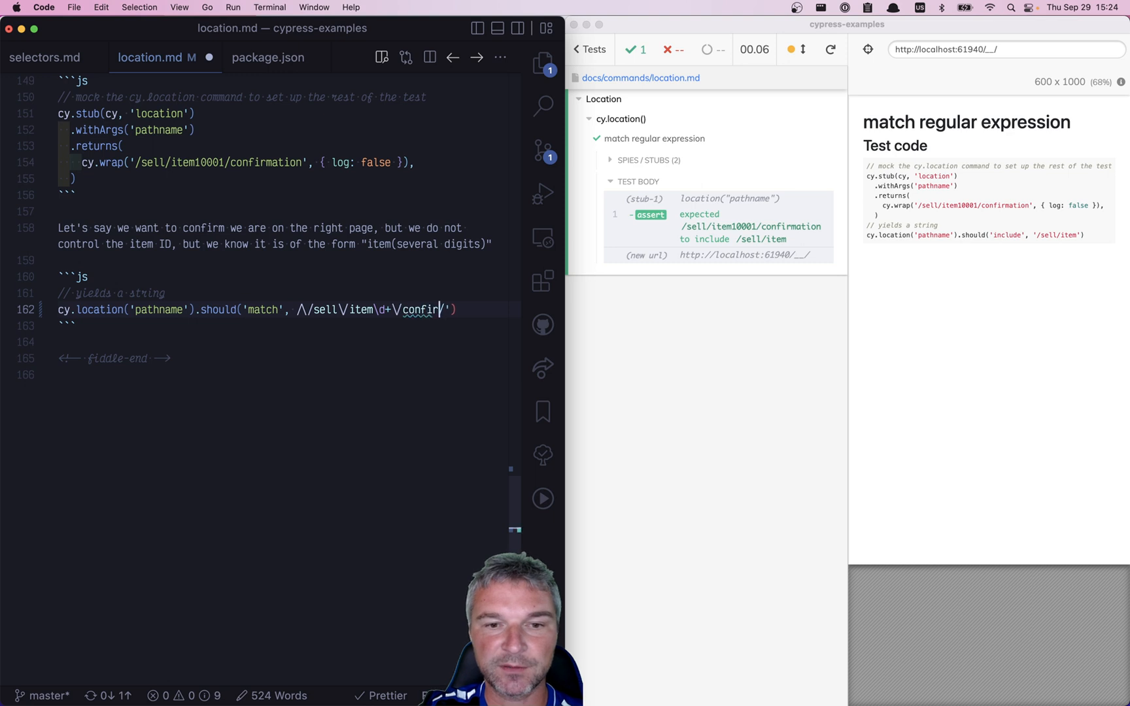
type("mation/,")
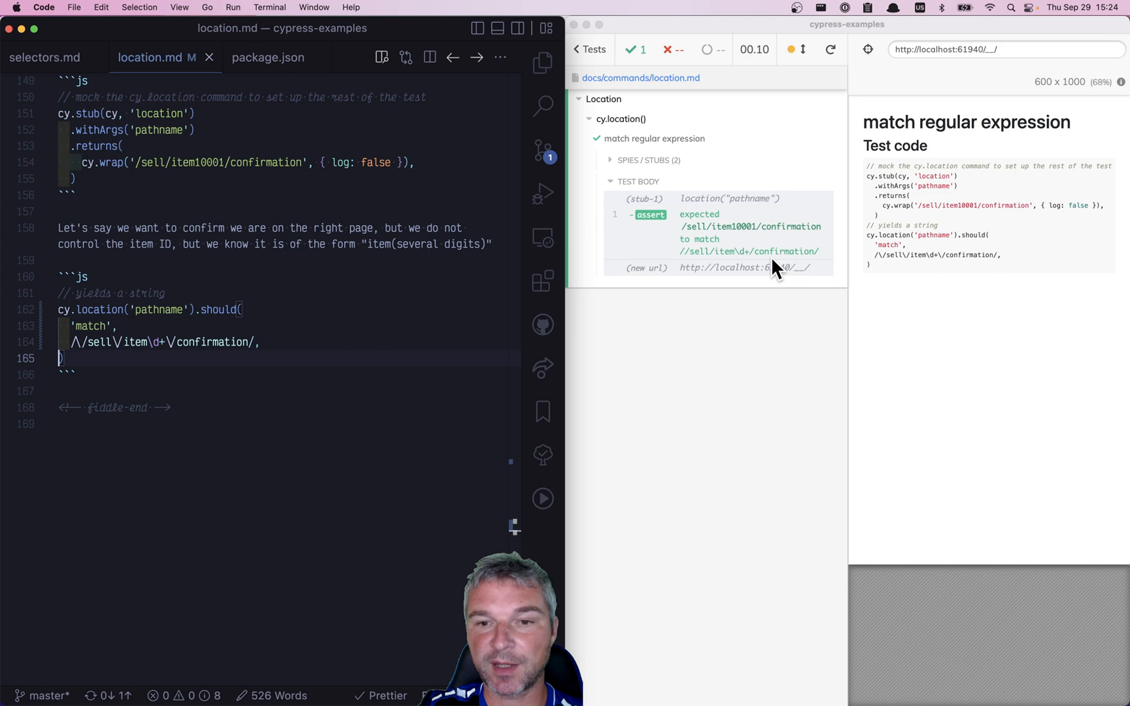
mouse_move(747, 266)
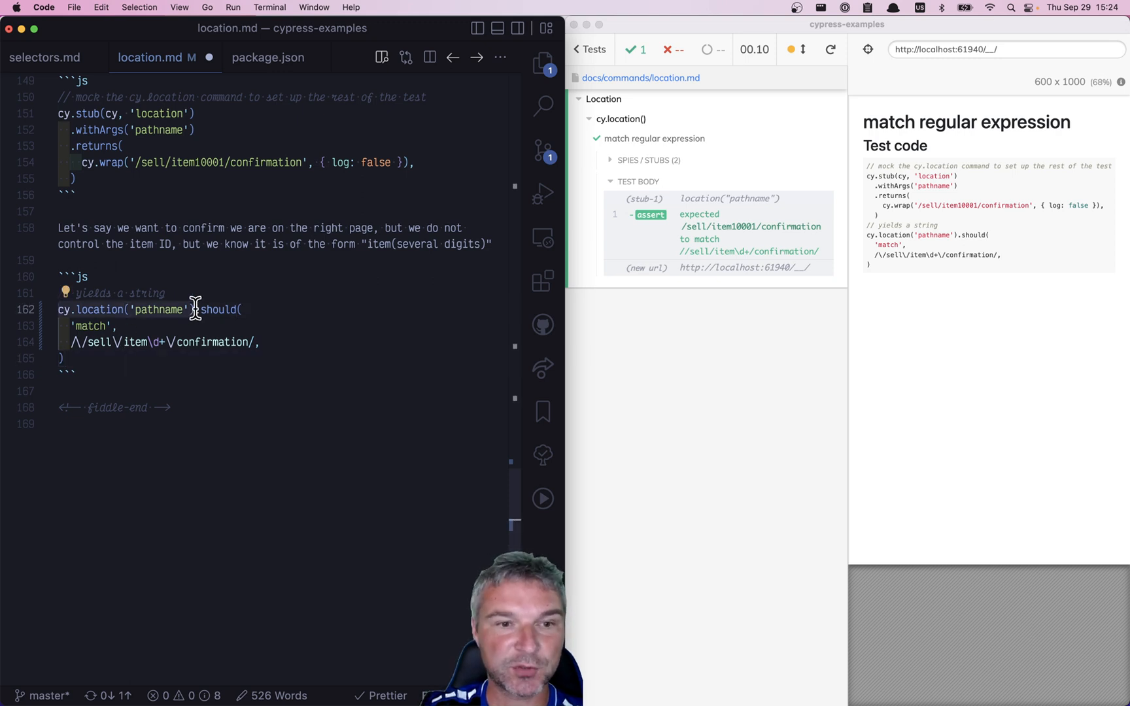
Step: Append .invoke('match', /\/sell\/item\d+\/confirmation/) after the should assertion
type(".invoke()")
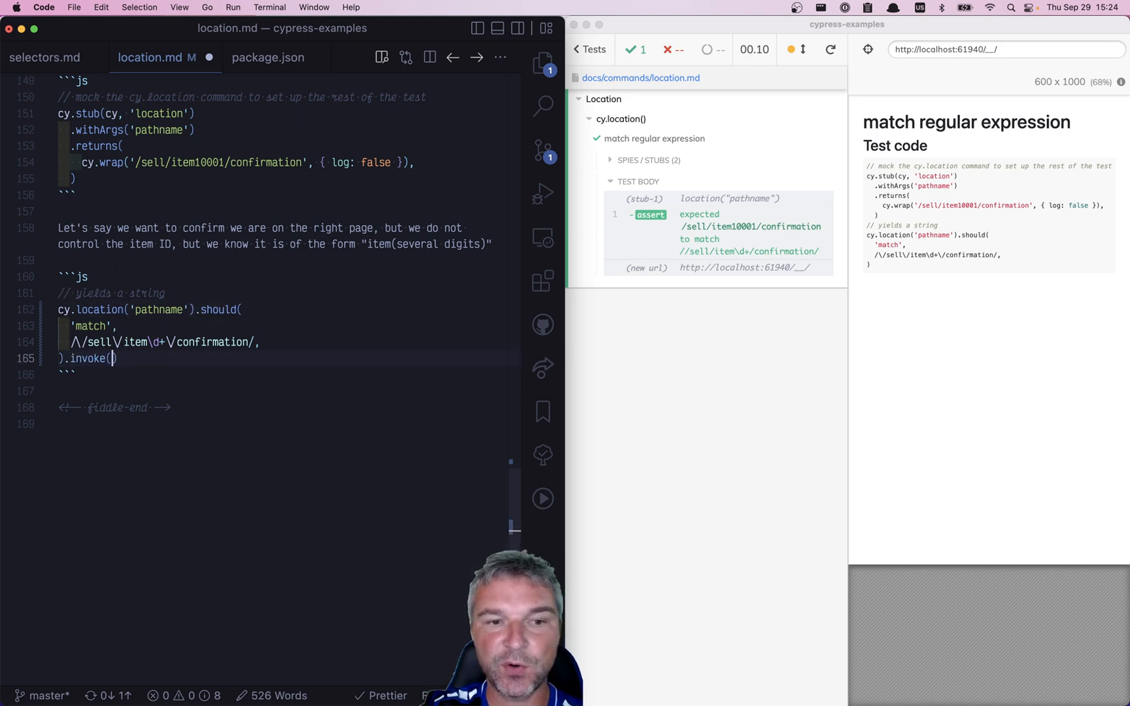
type("'match',")
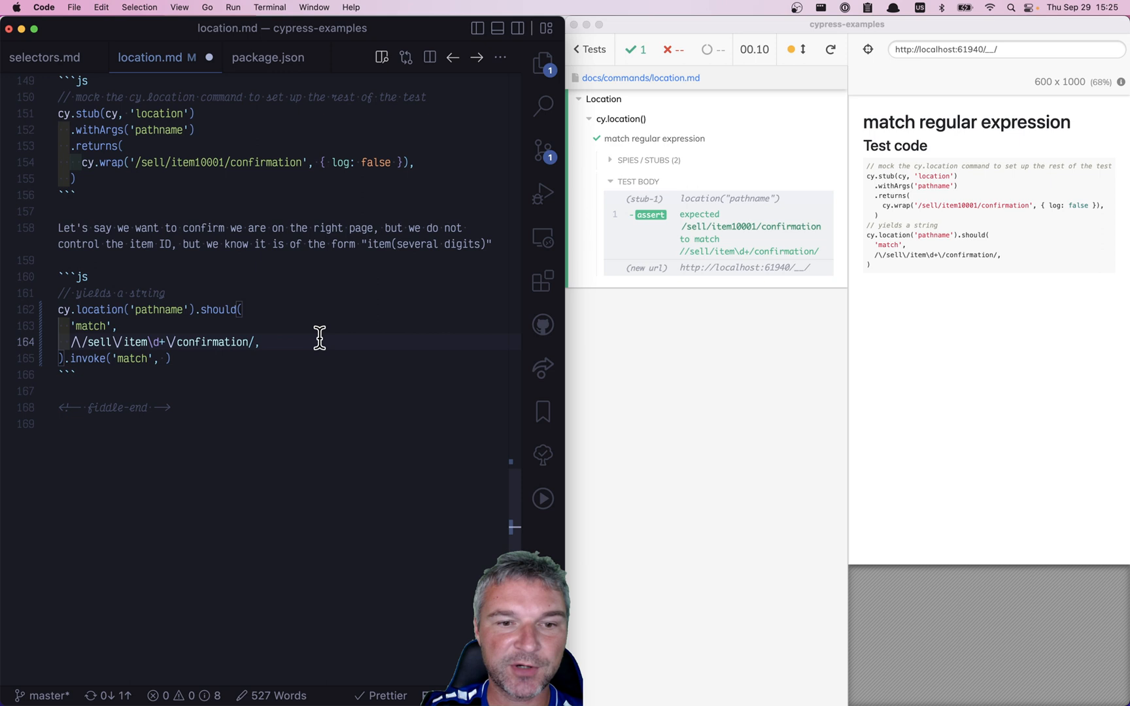
type("/\\/sell\\/item\\d+\\/confirmation/")
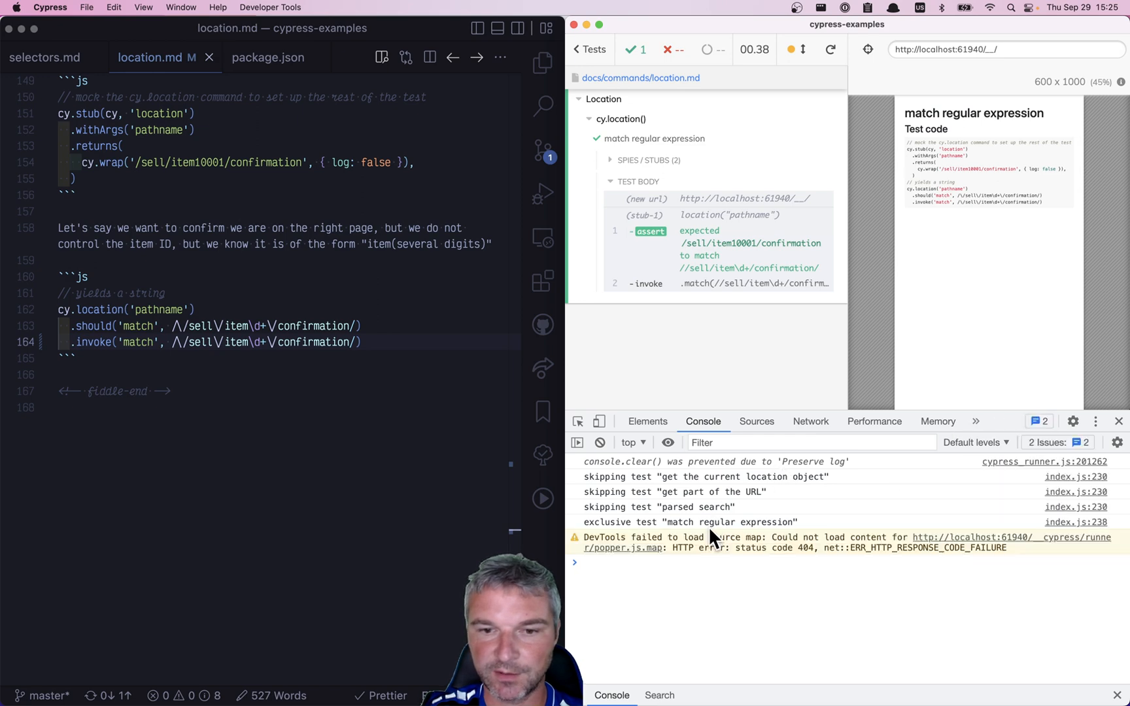
Step: Print the invoke command's yielded match array to the DevTools console
left_click(721, 284)
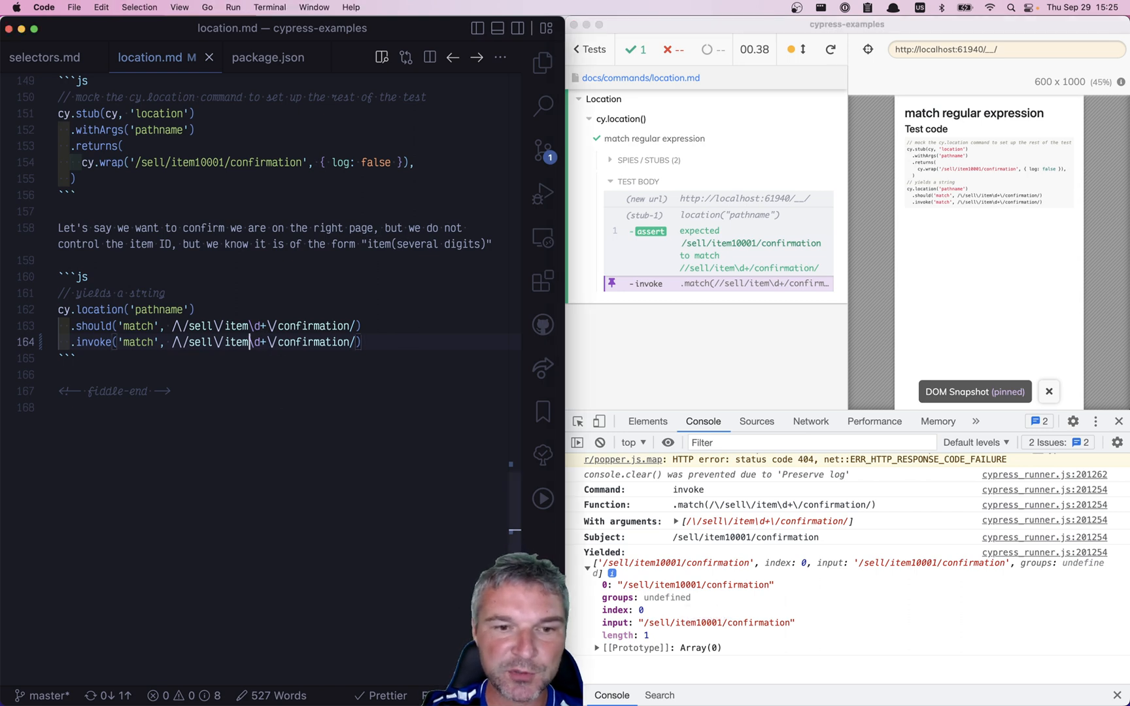
Step: Wrap \d+ in a capture group and log the result showing 10001 at index 1
type("(")
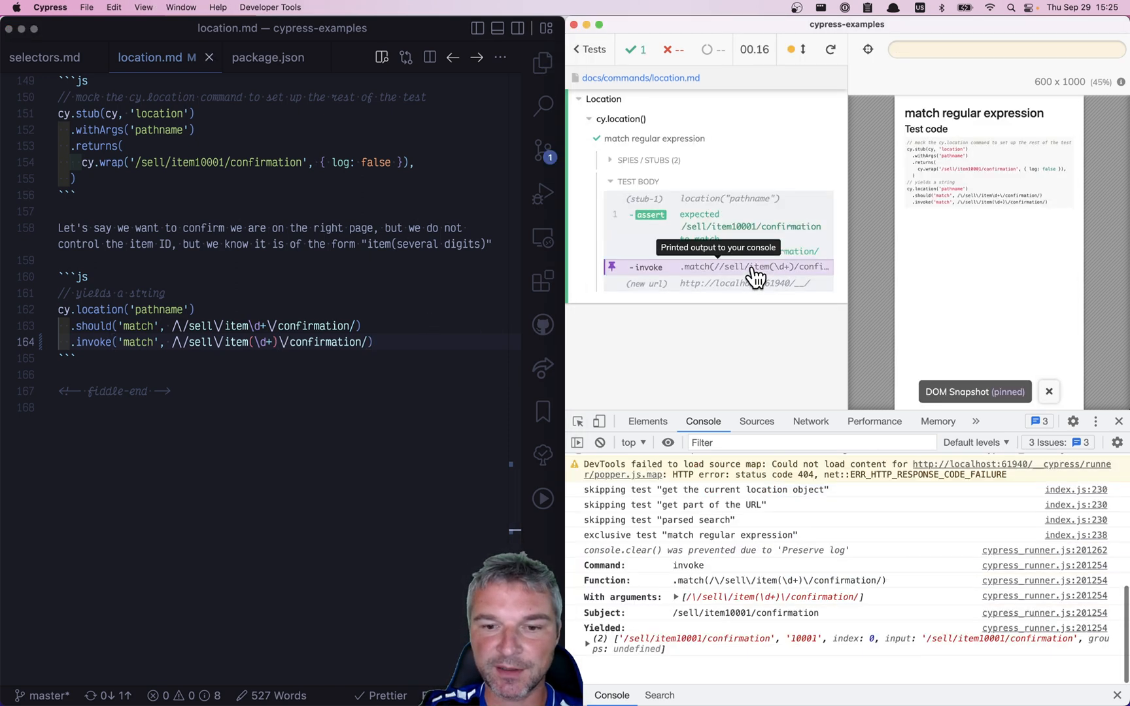
left_click(588, 549)
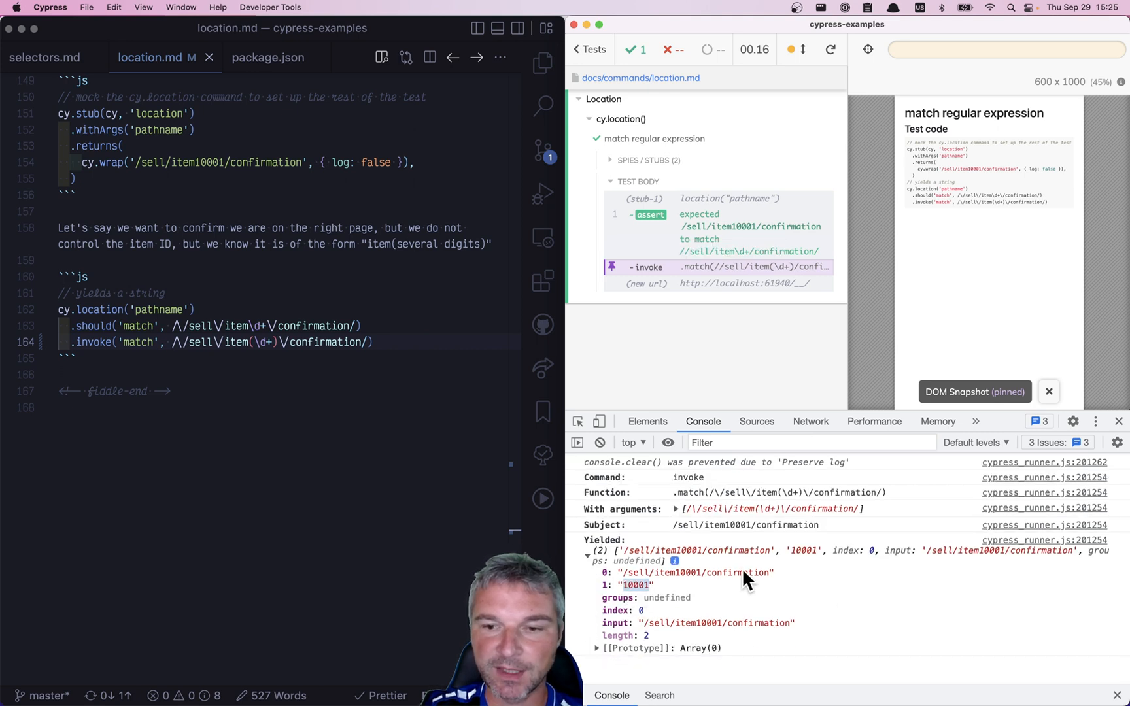
mouse_move(824, 602)
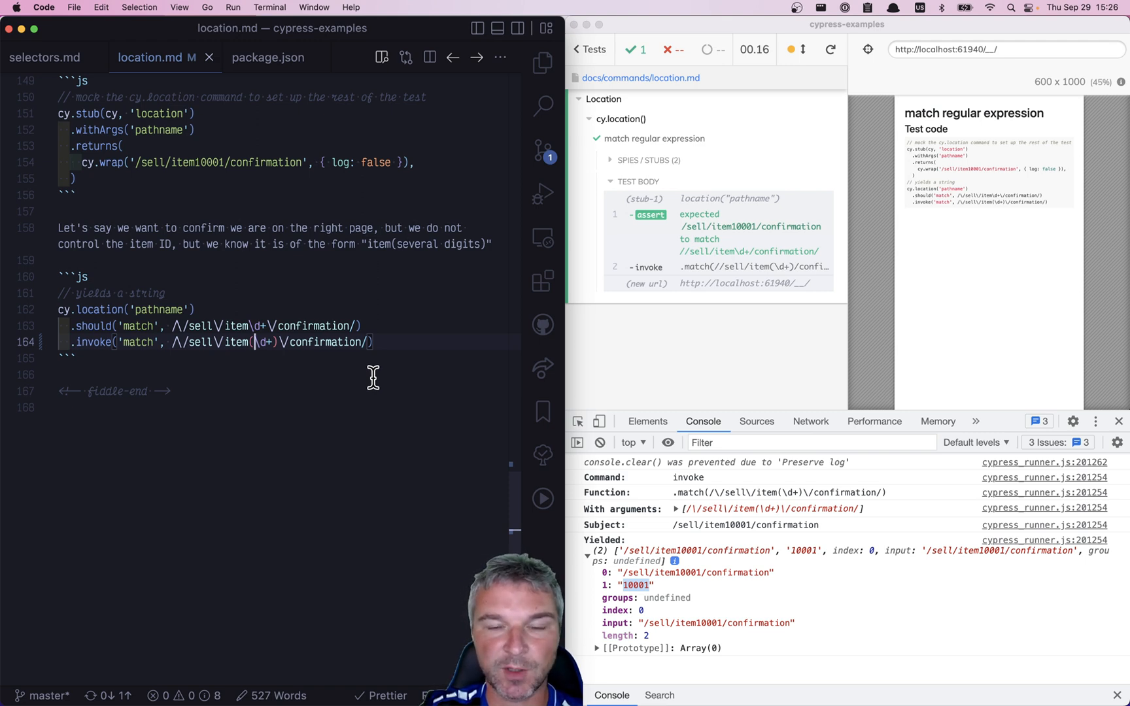
Step: Name the digit capture group id so it reads (?<id>\d+)
type("?<id>")
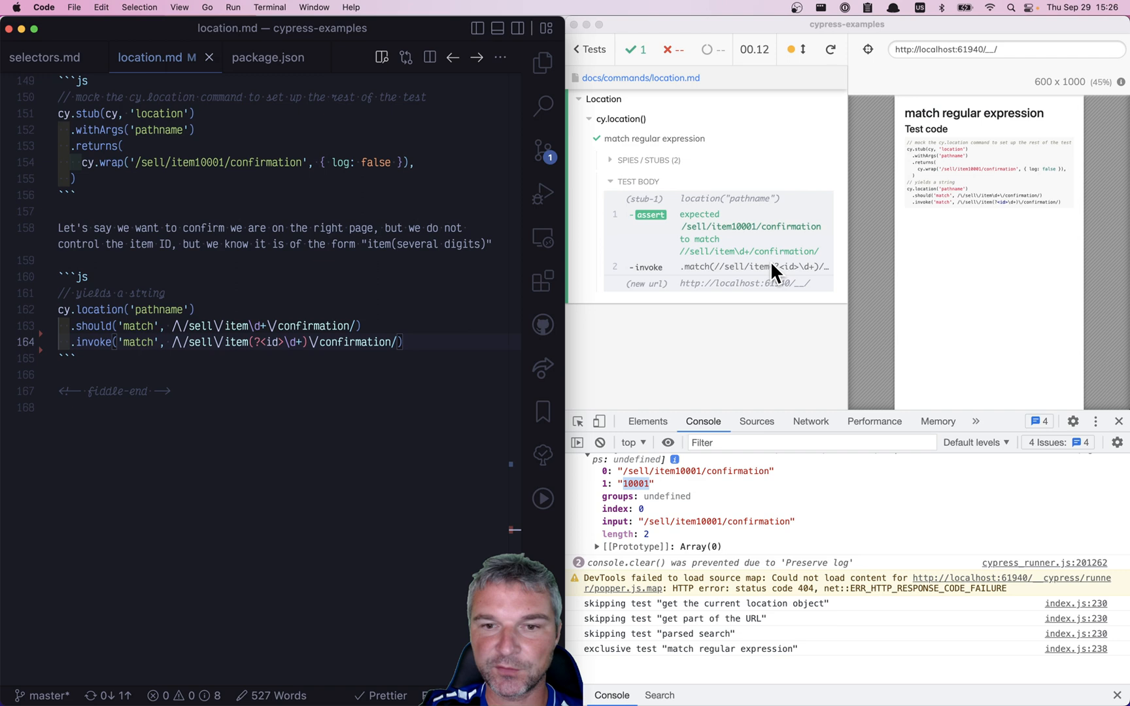
Step: Expand the yielded match array's groups object in the console to reveal id: '10001'
left_click(721, 267)
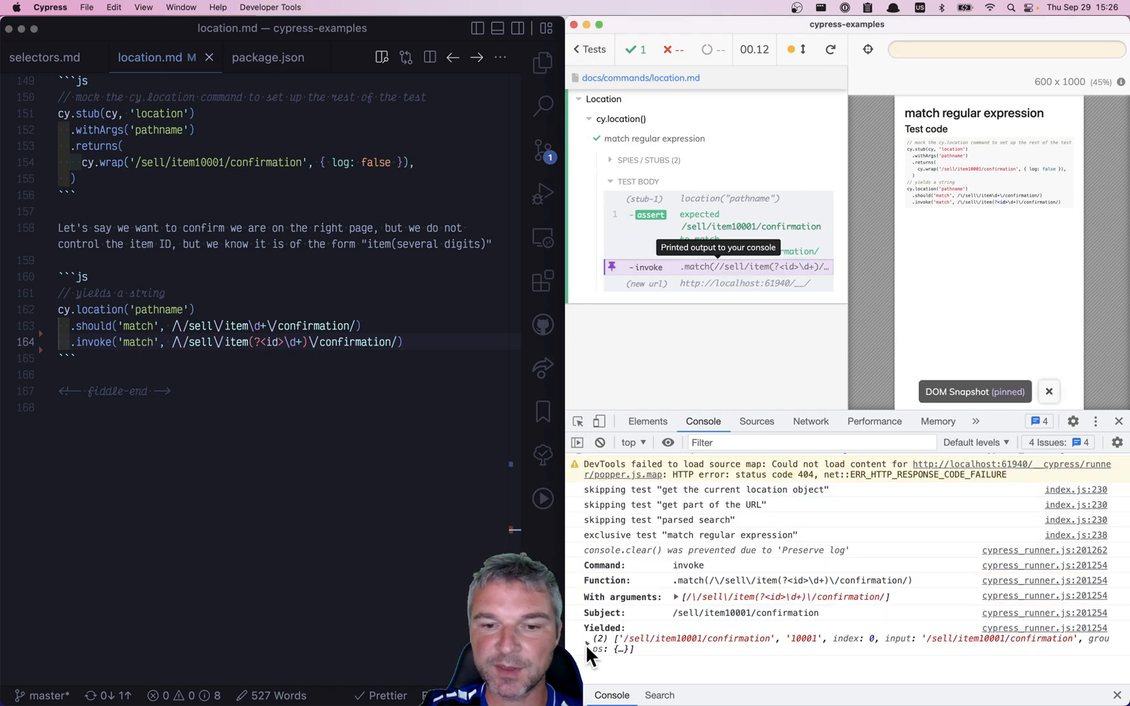
left_click(587, 639)
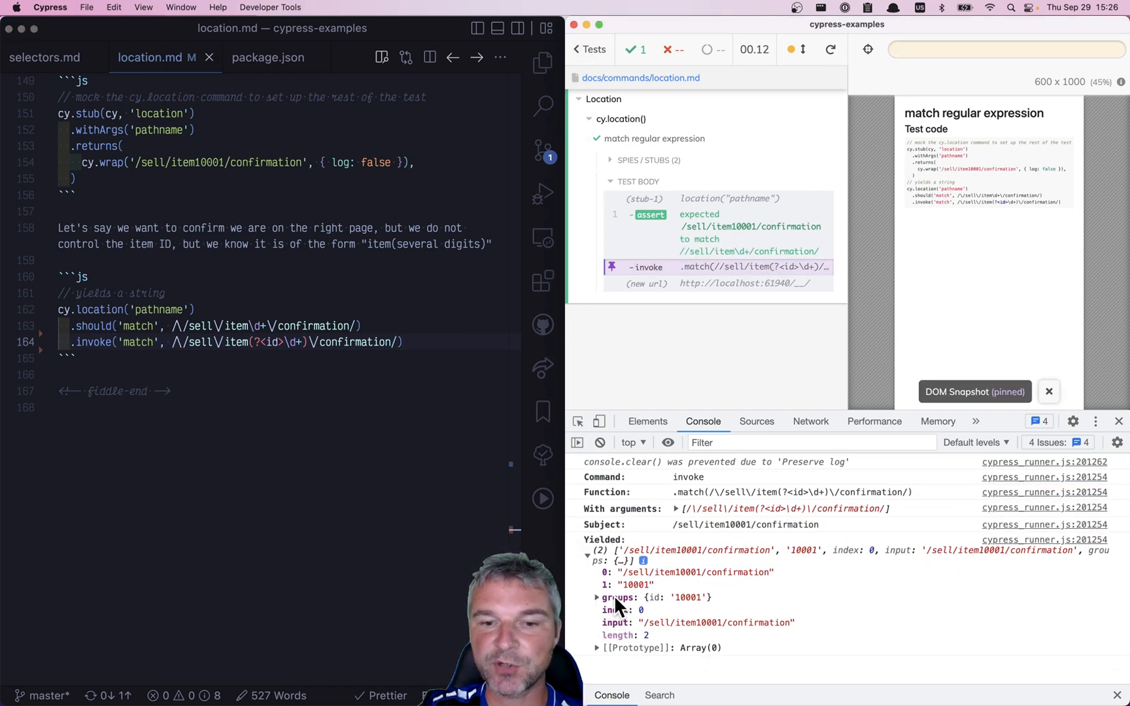
left_click(597, 598)
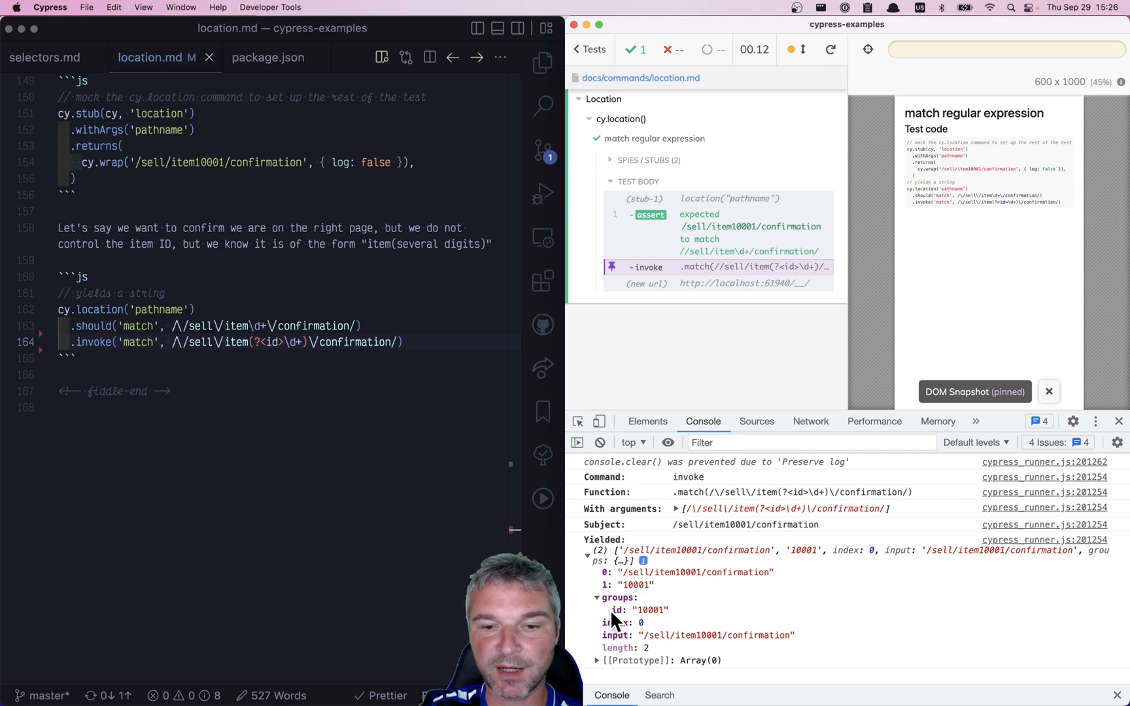
left_click(1049, 391)
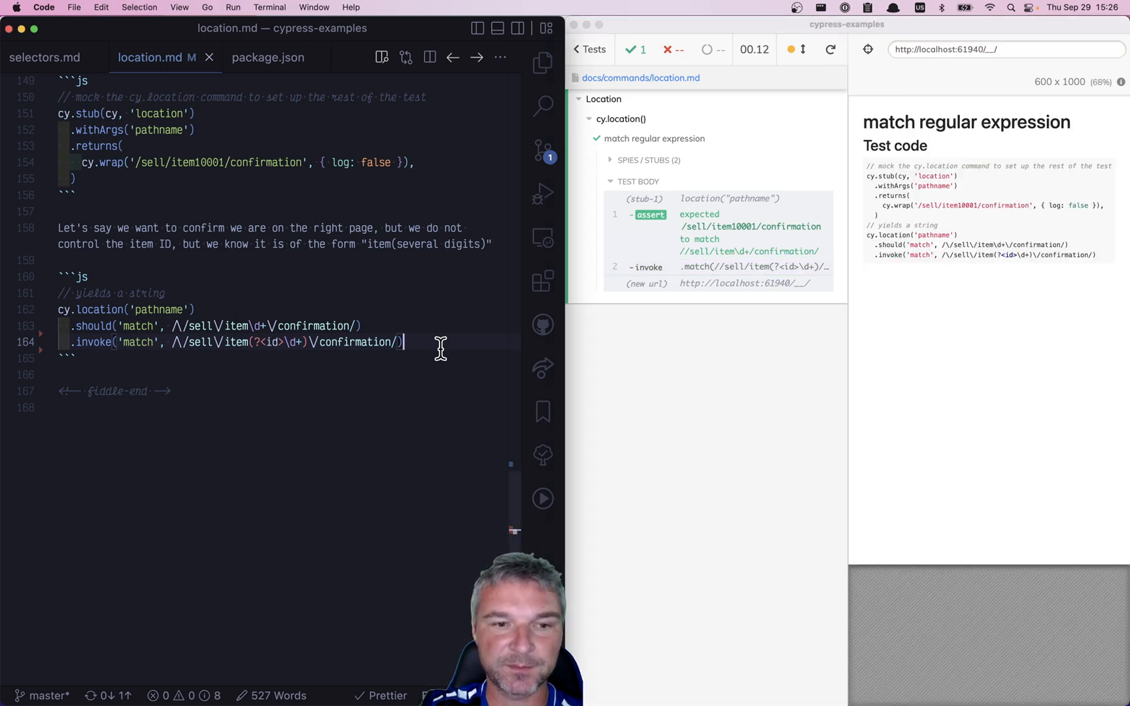
Step: Add .its('groups.id', { timeout: 0 }) and .should('be.a', 'string') after the invoke line
type(".its('groups.id', {")
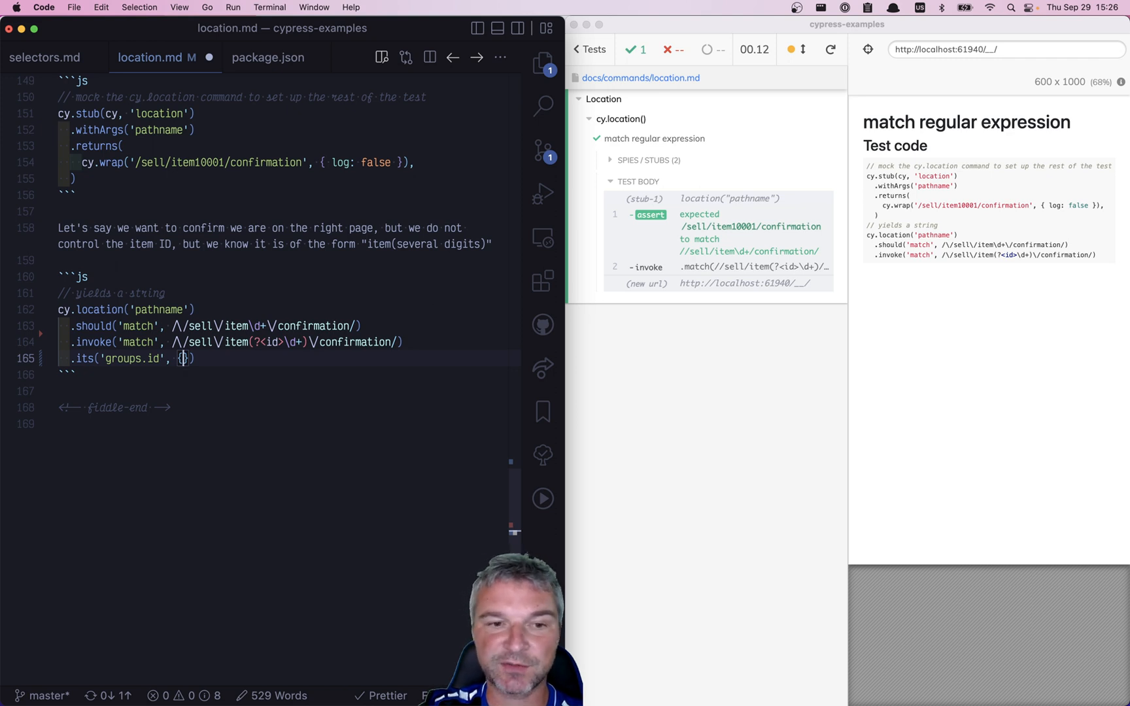
type("timeout: 0")
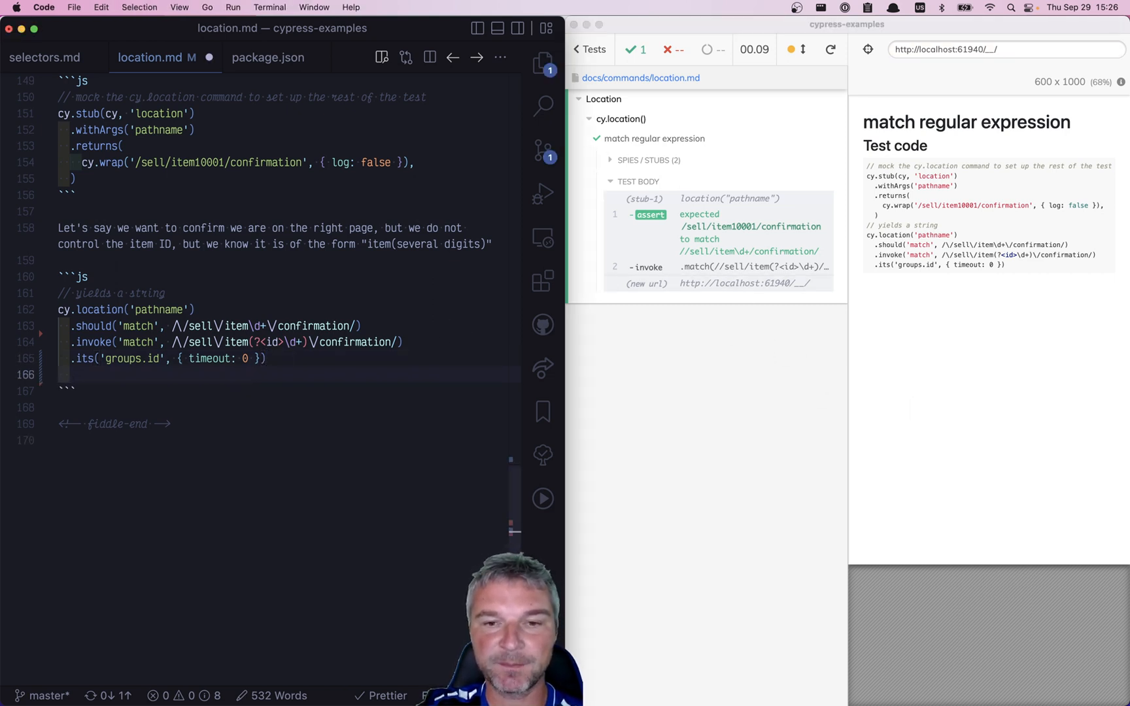
type(".should('be.a')")
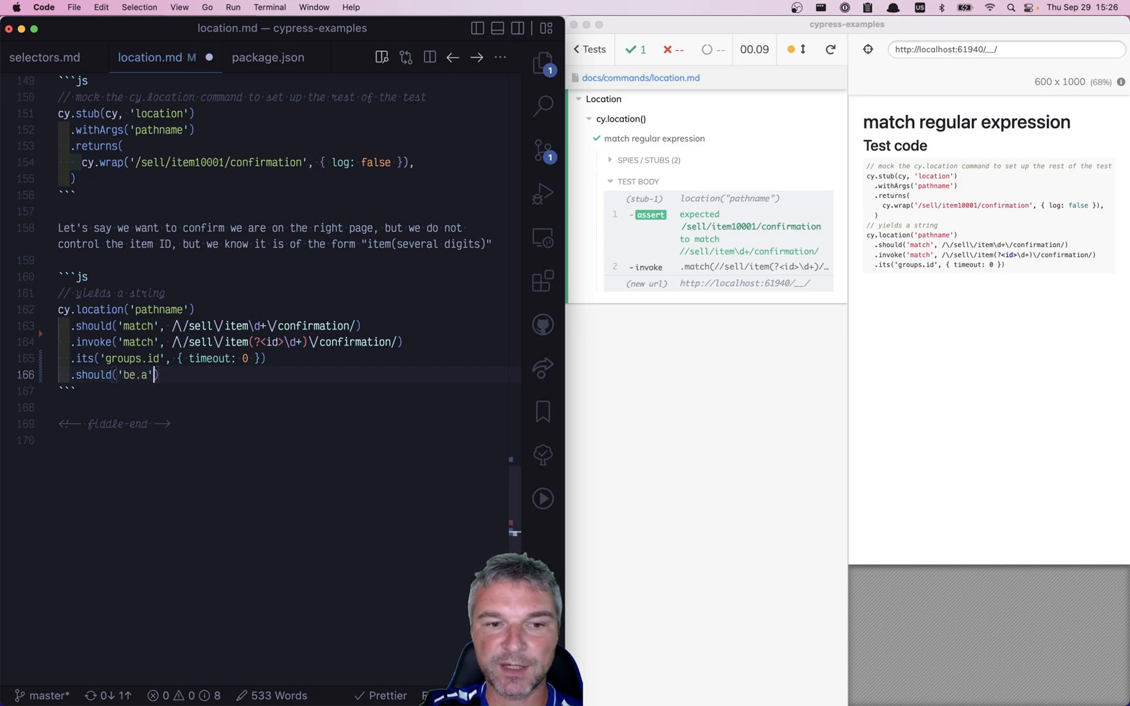
type(", 'string'")
type(".as('")
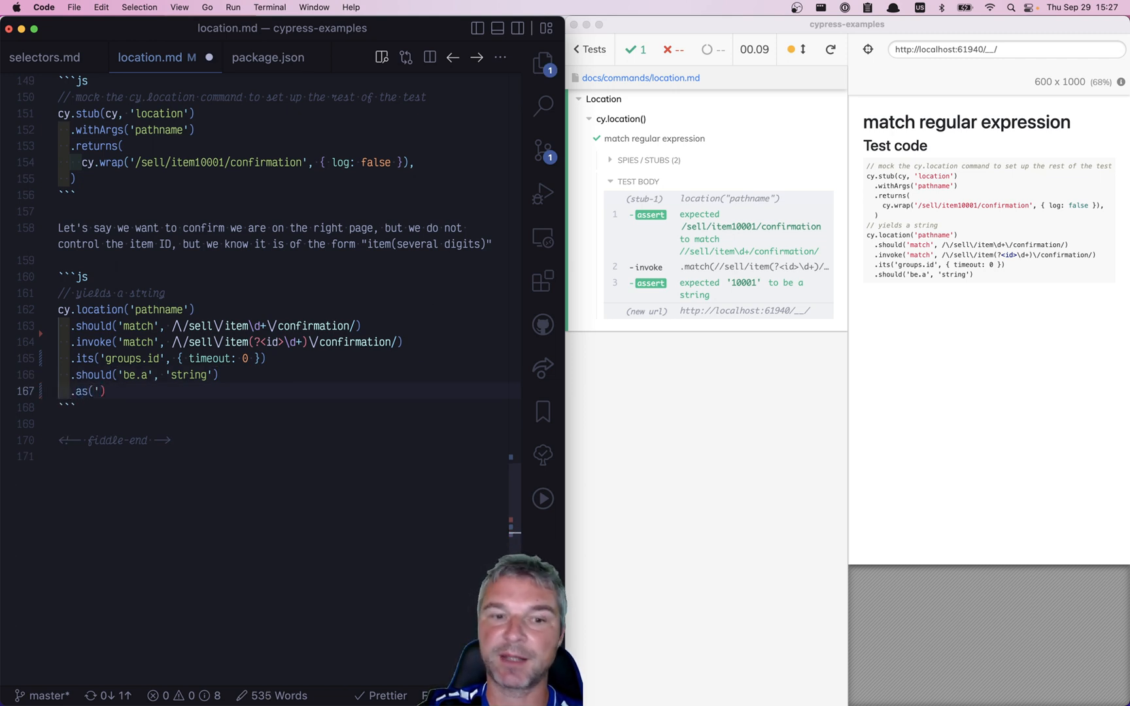
Step: Alias the extracted item ID as itemId with .as('itemId')
type("itemId'")
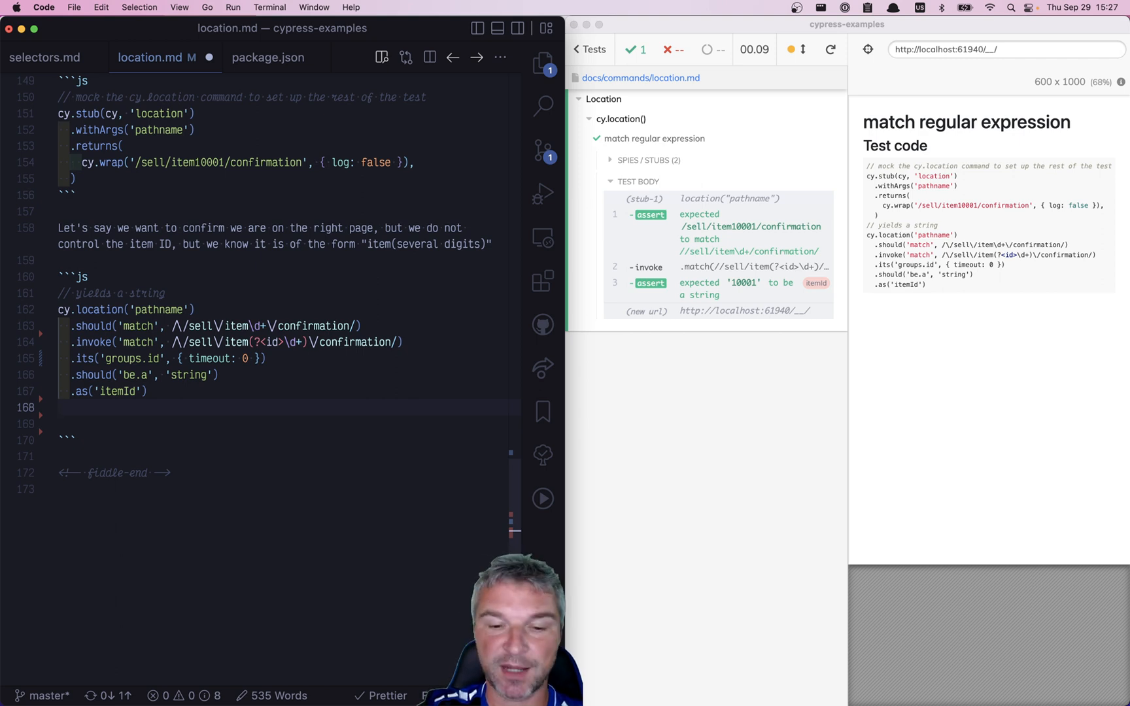
Step: Add cy.log('printing the id').then(function () { ... }) below the chain
type("cy.log(')")
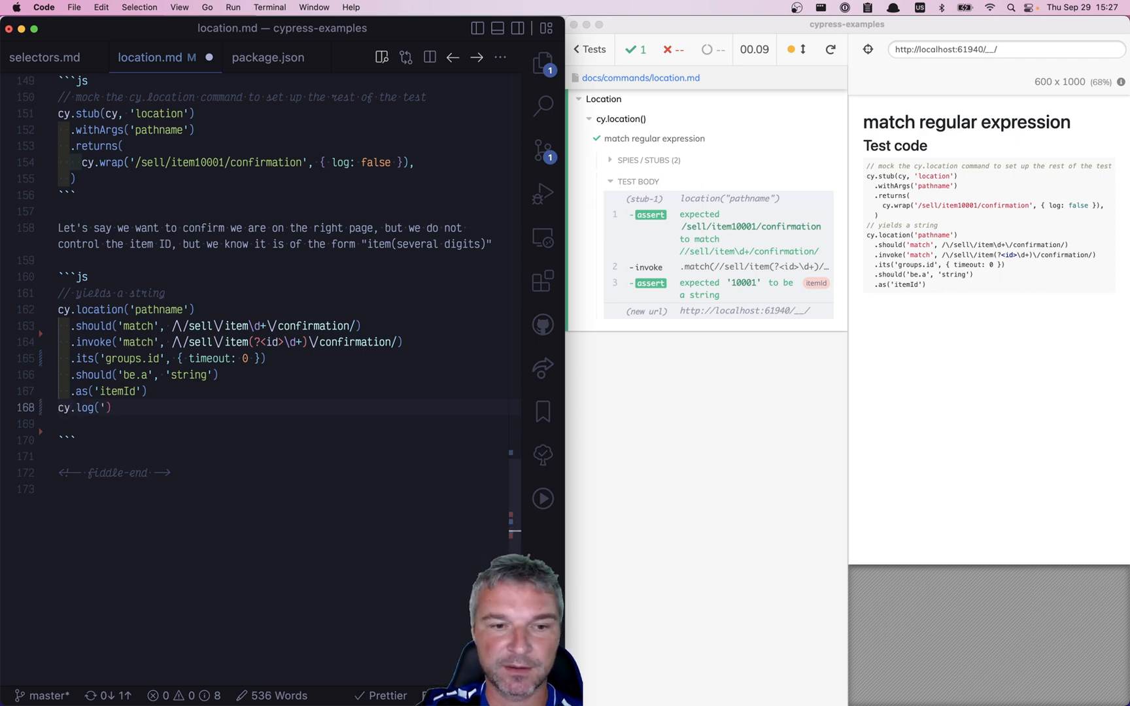
type("printing the")
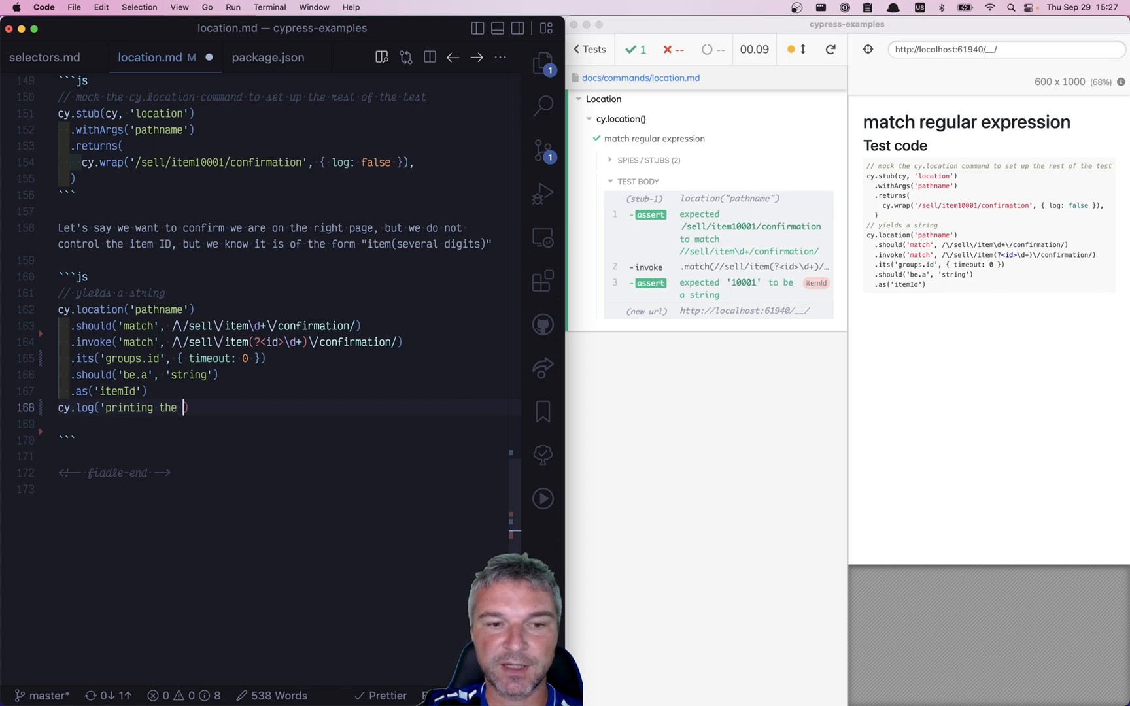
type("id')")
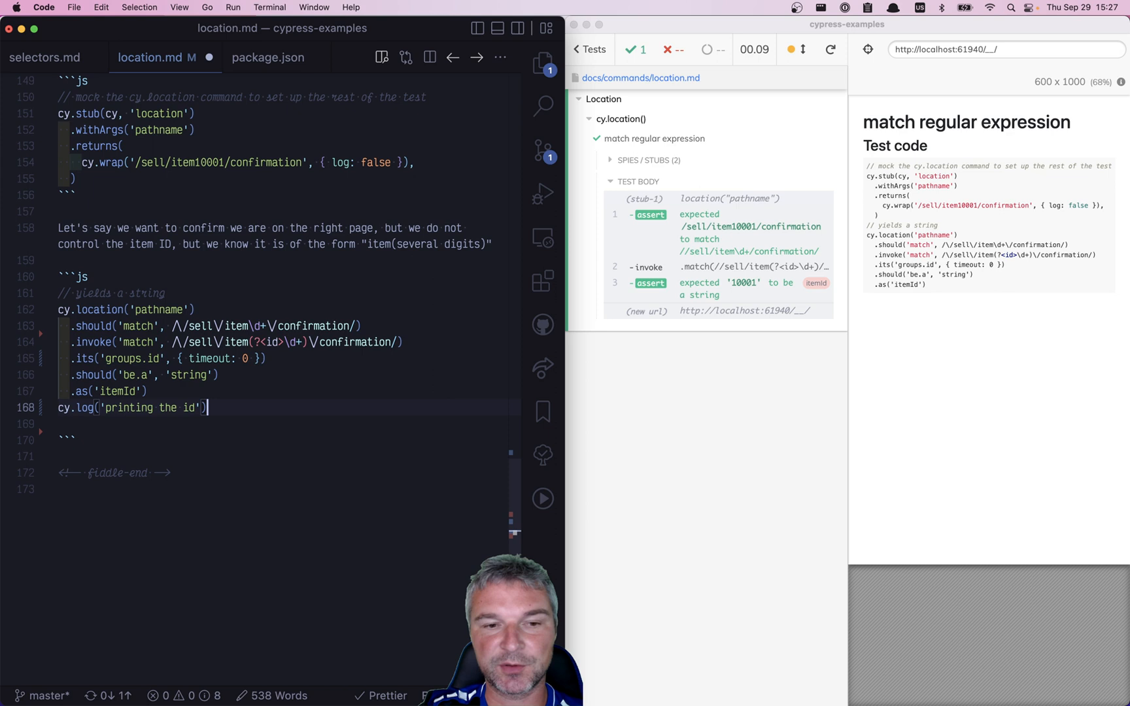
type(".then()")
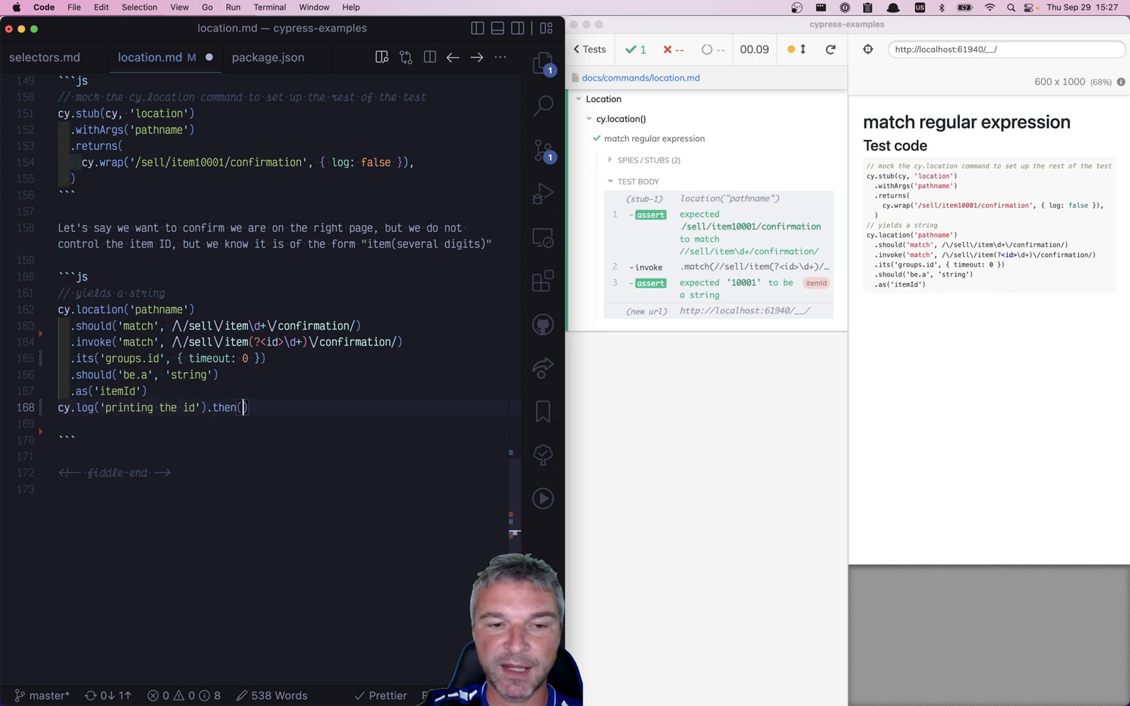
type("function ()")
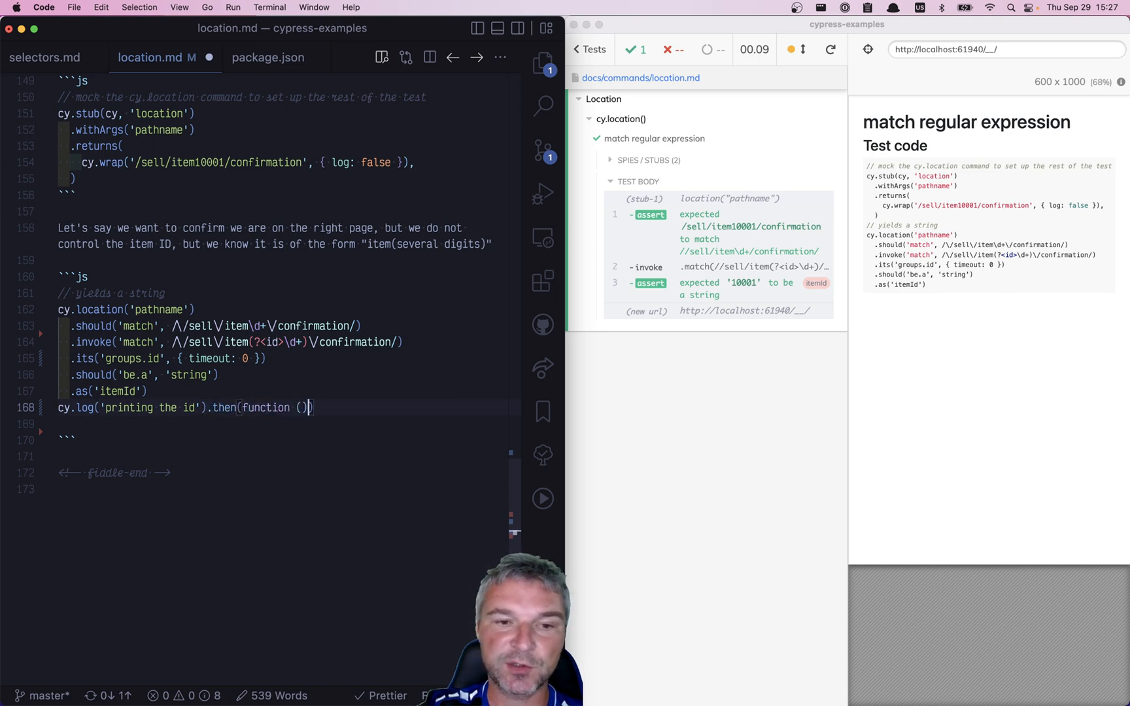
type("{")
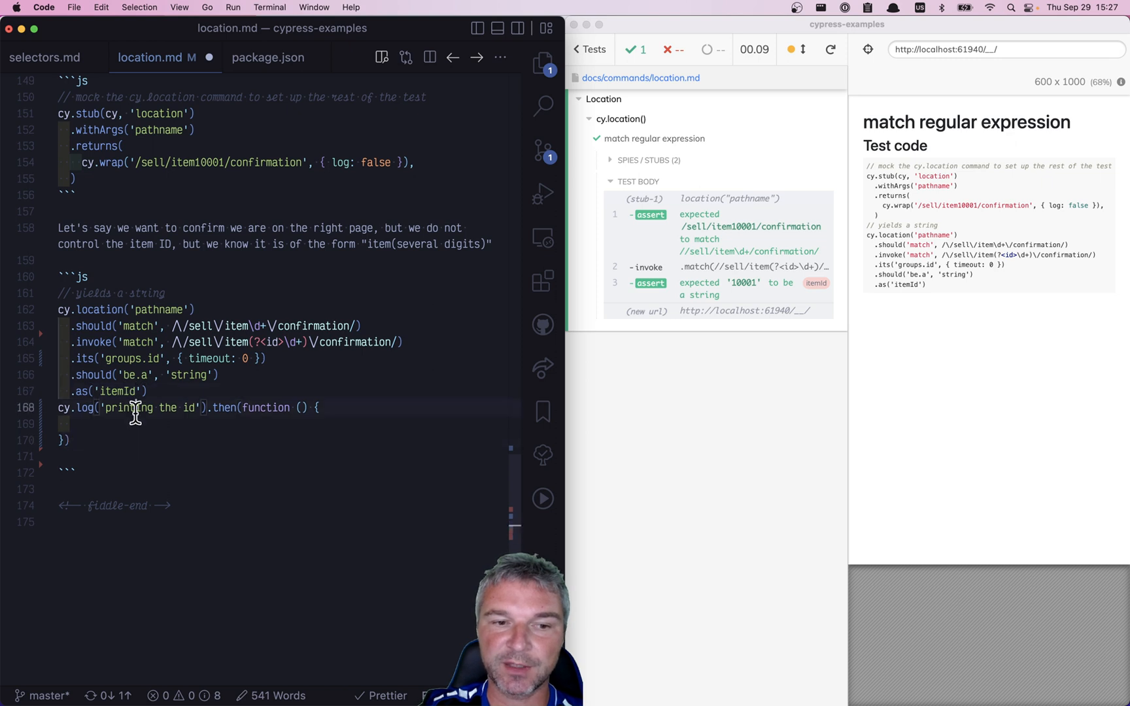
Step: Inside the callback log `item id is: ${this.itemId}`, showing 10001 in the runner
type("this.")
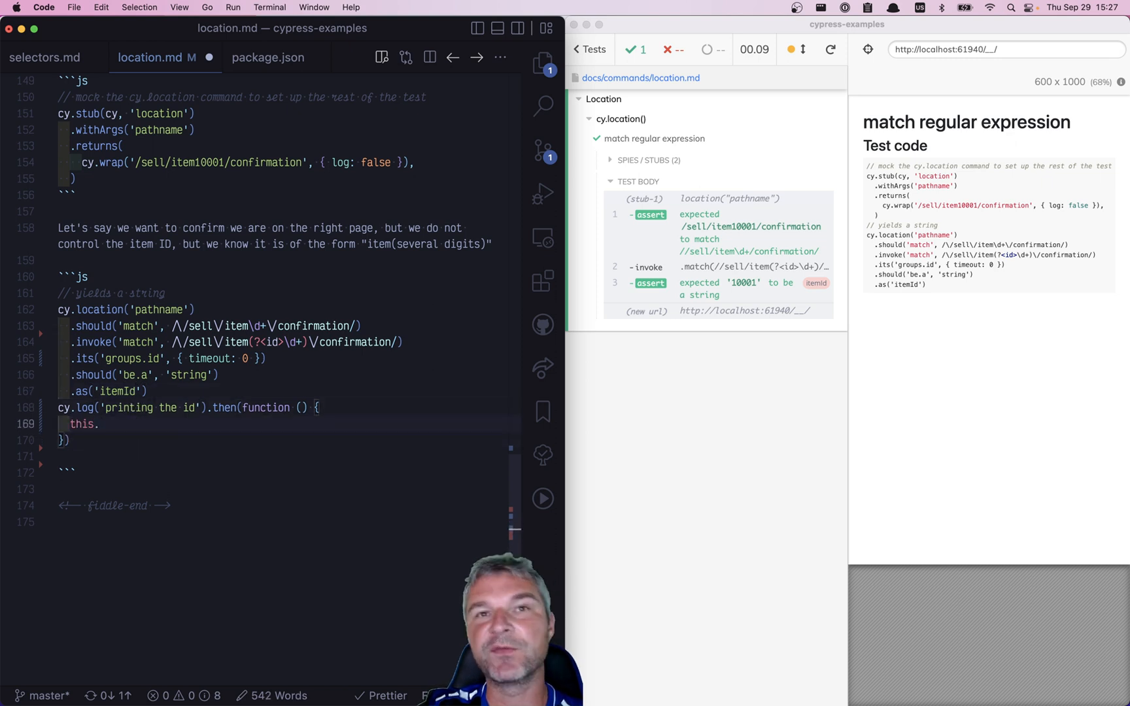
type("itemId")
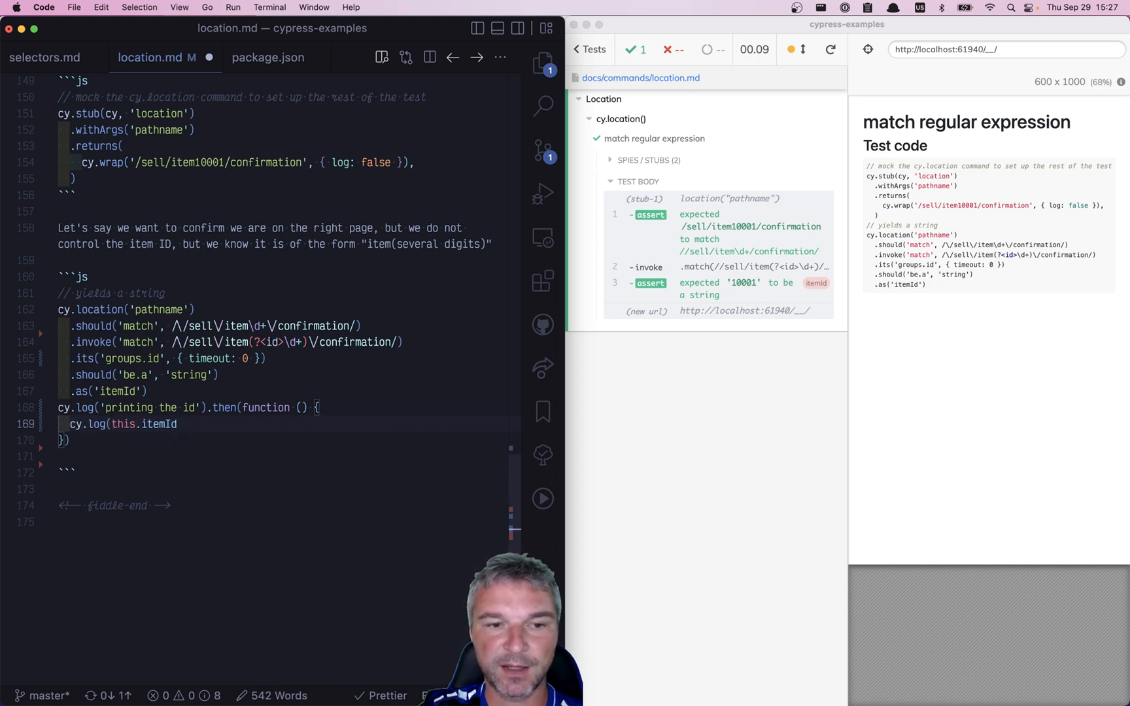
type("`item id is: ${")
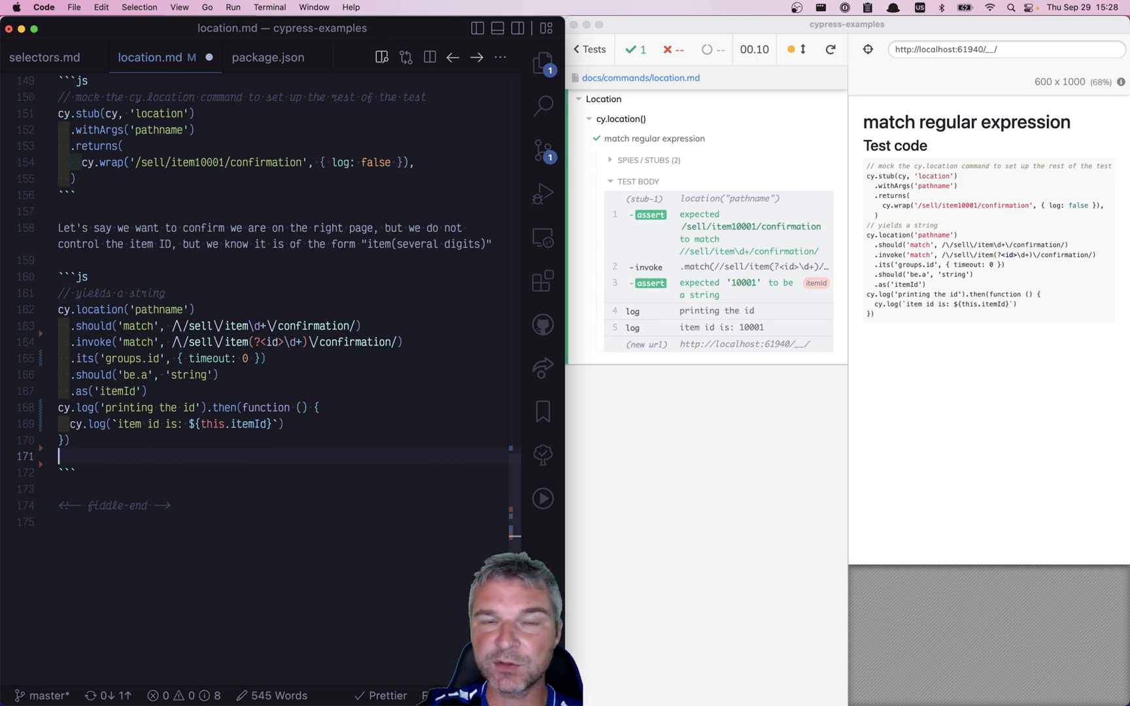
type("cy")
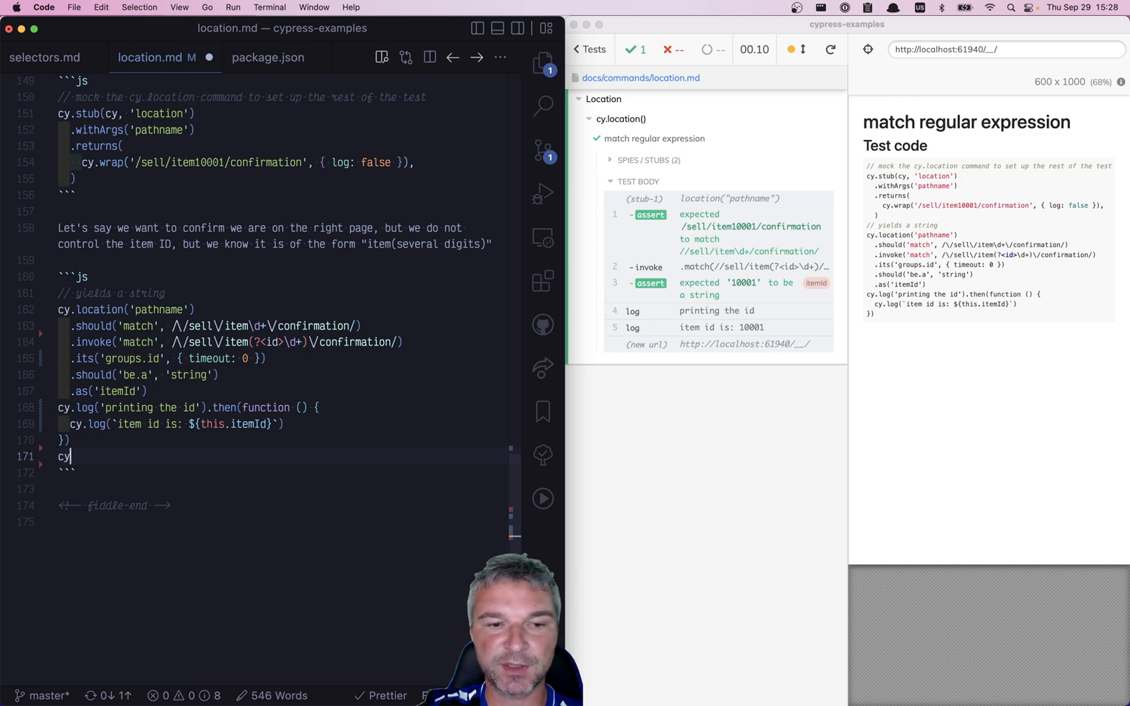
type(".get('@itemId')")
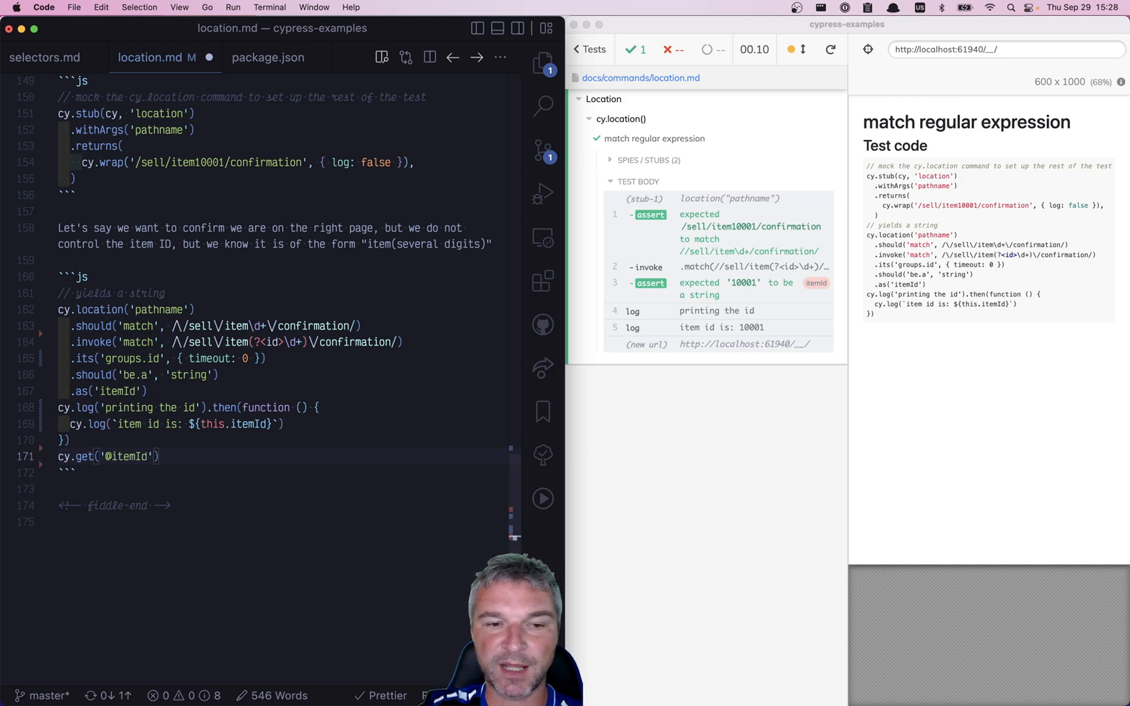
type(".")
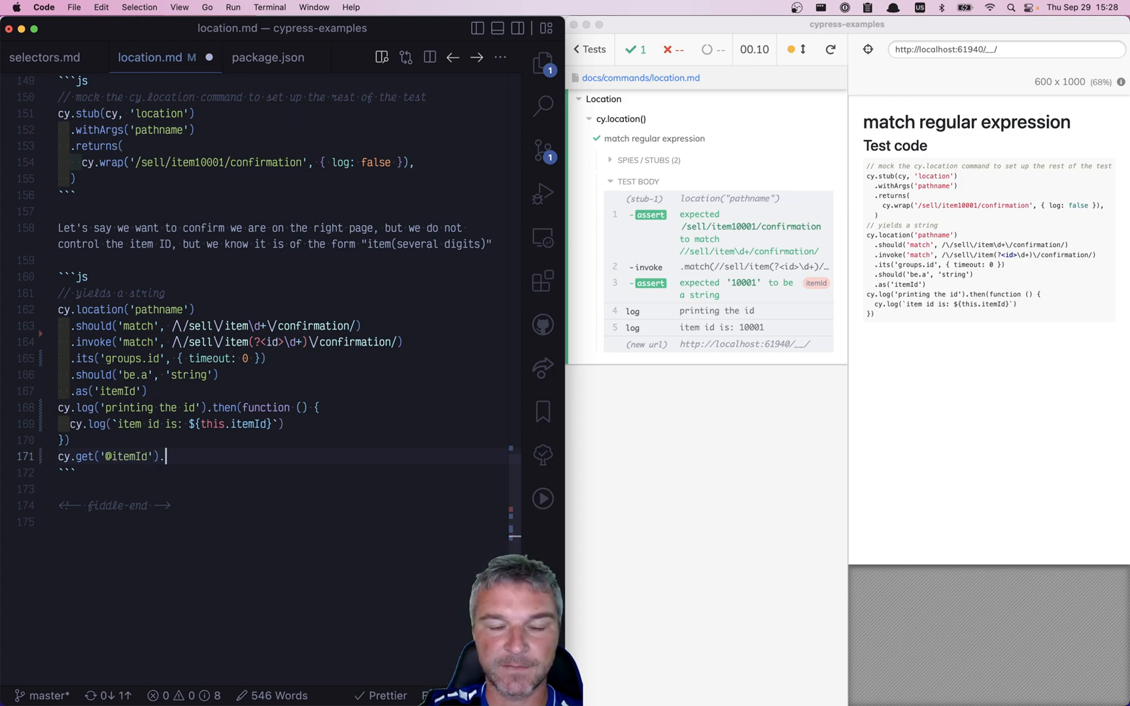
type("shou")
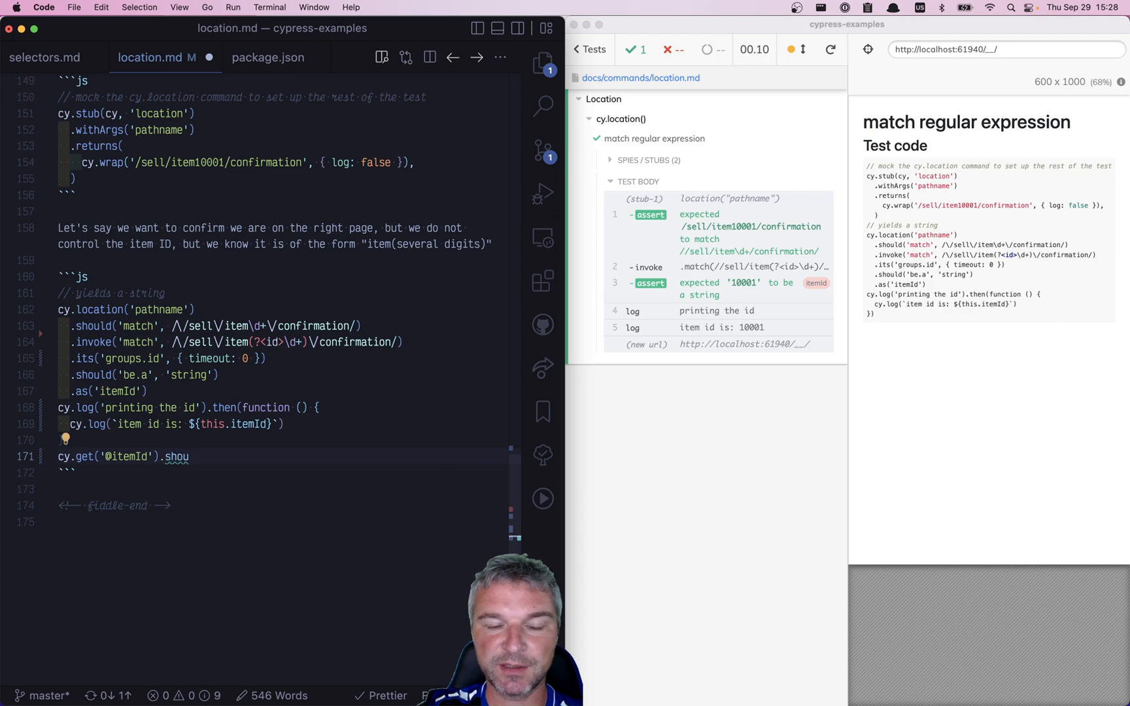
type(".then(Number).")
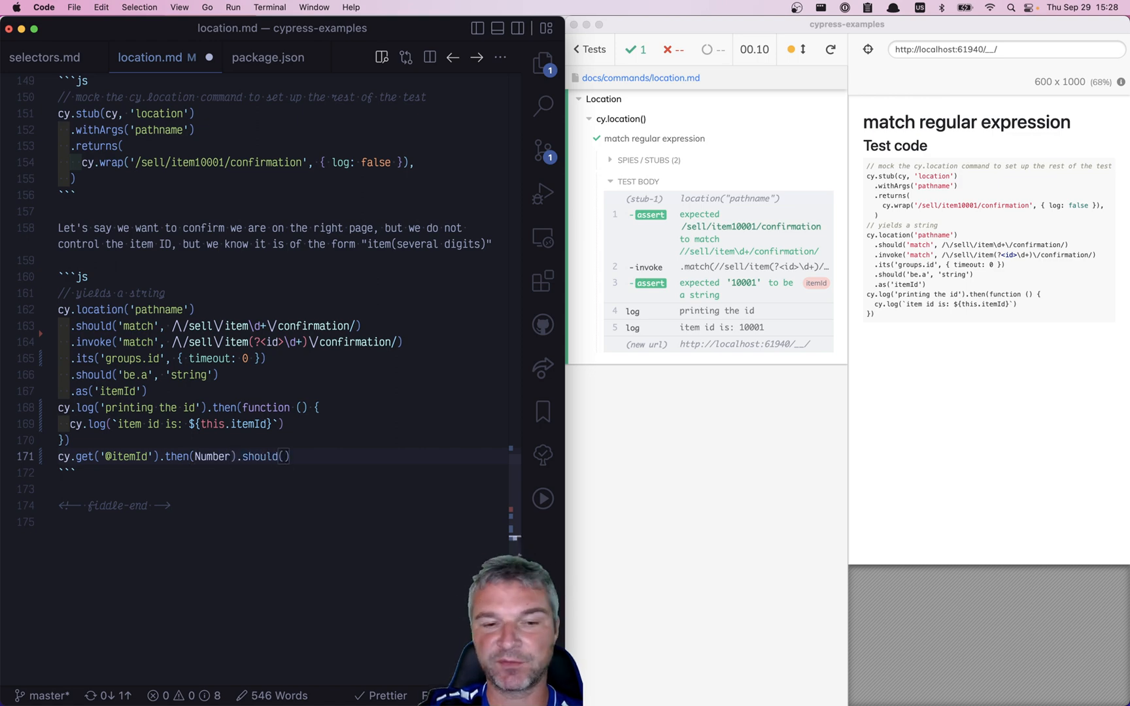
type("be.within', 1_000,")
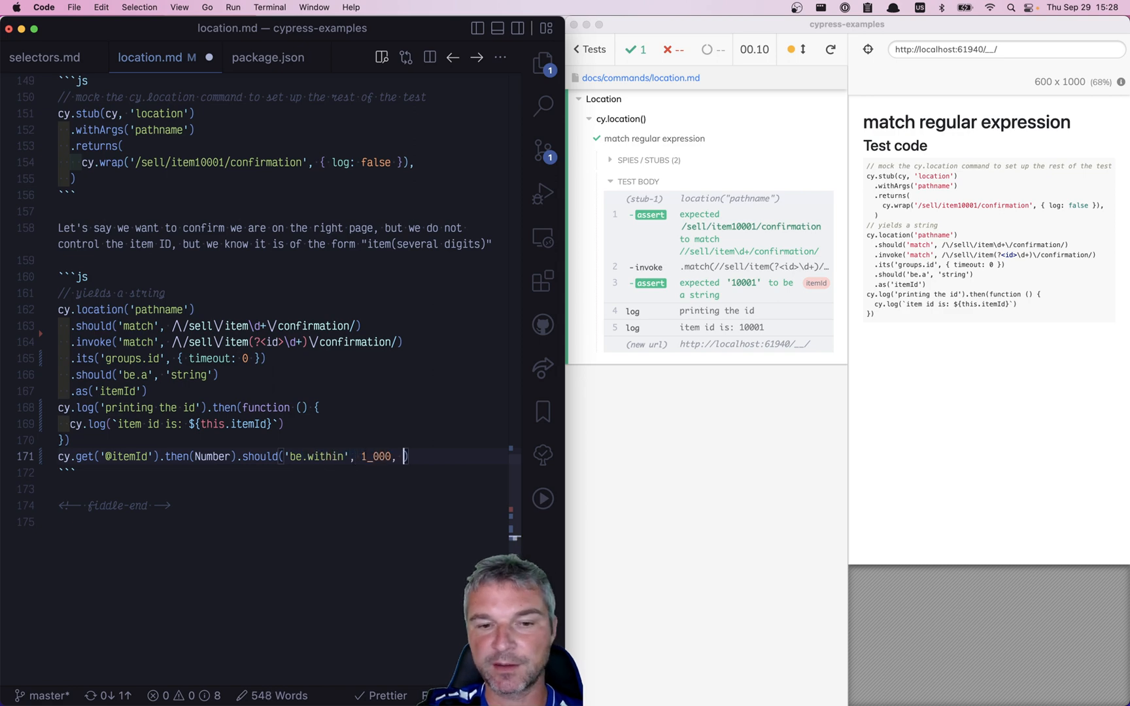
type("20_000")
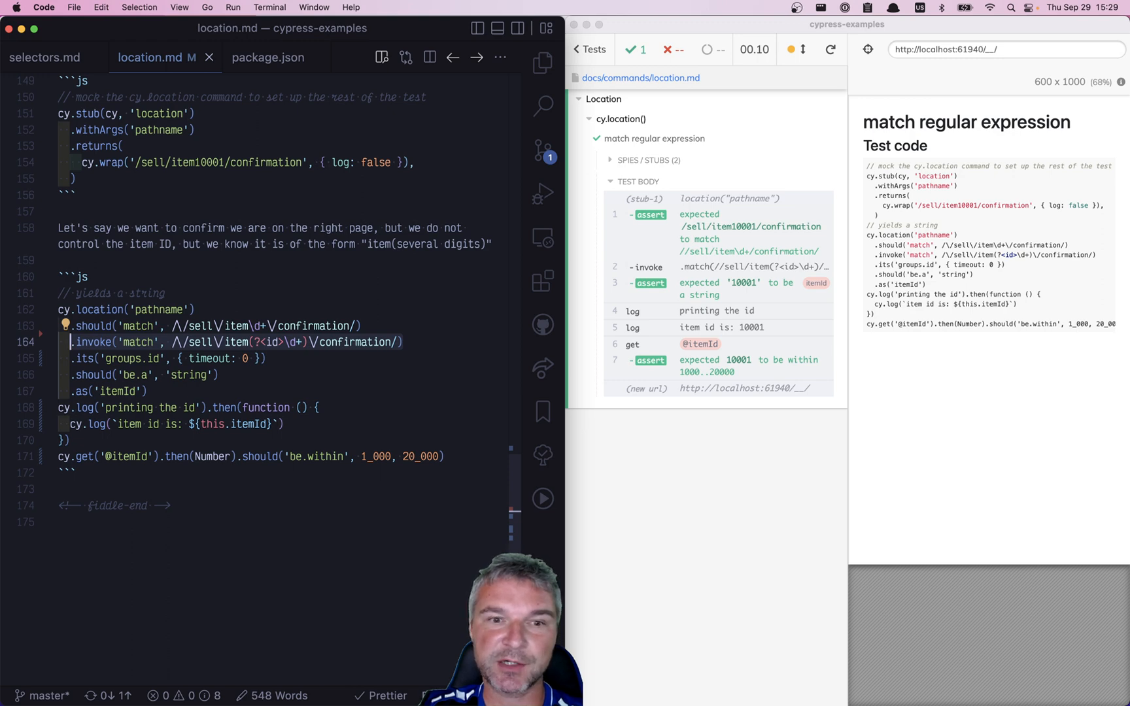
left_click(284, 343)
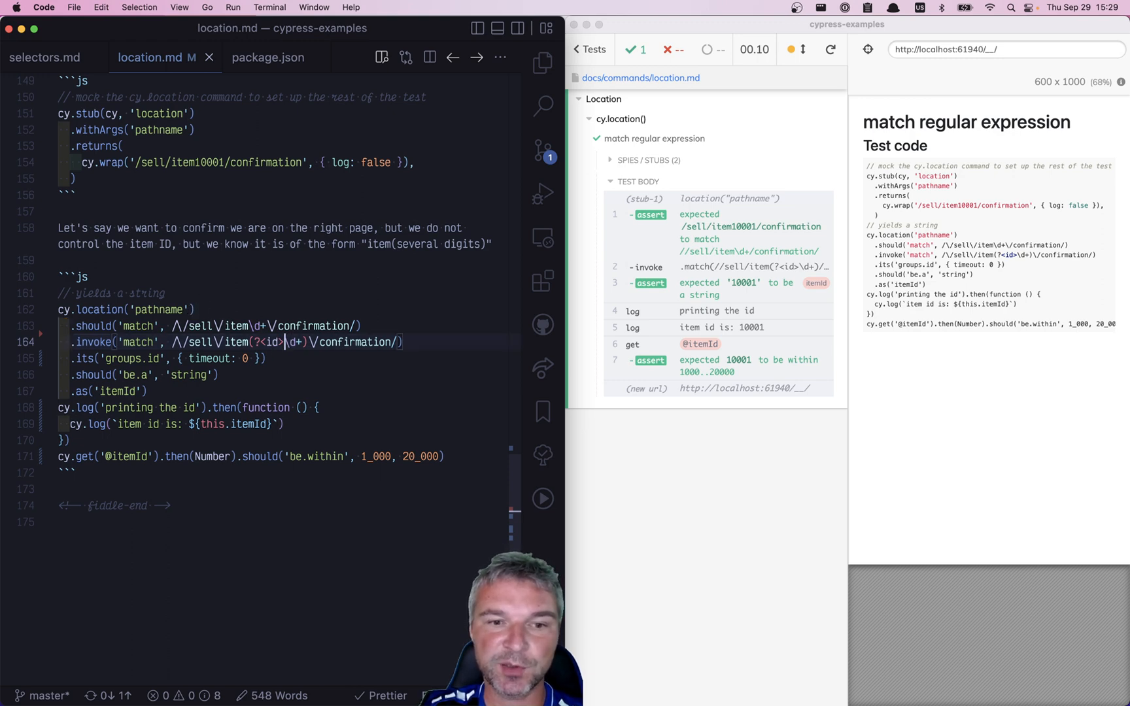